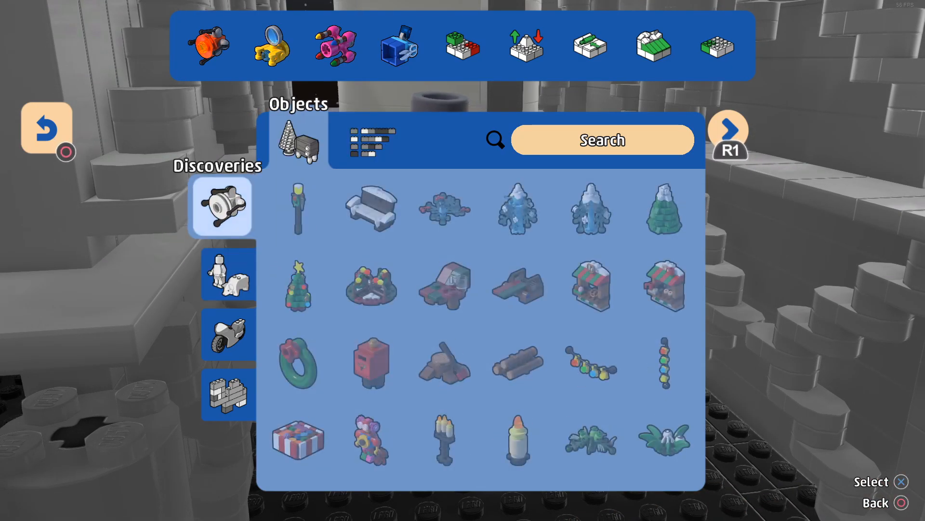
# Scroll down the Discoveries grid and choose the Large Potted Plant for placing
pyautogui.scroll(-3)
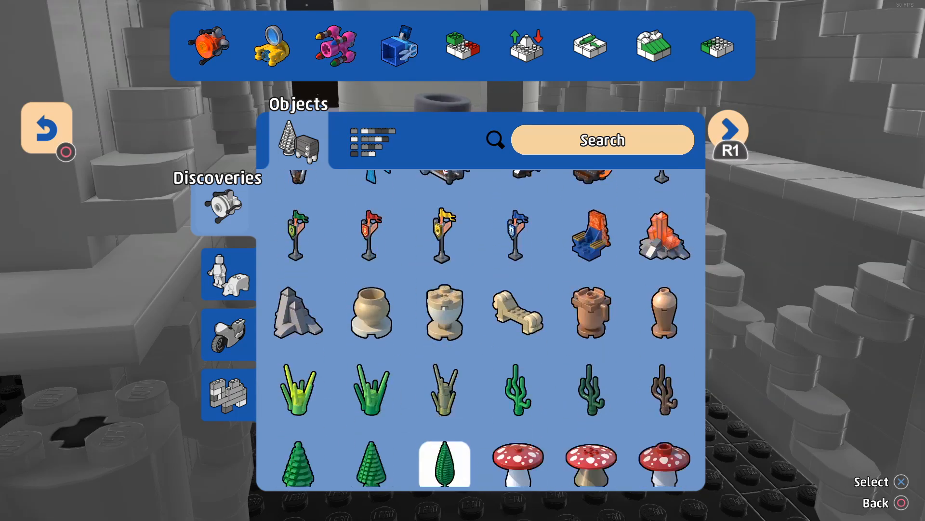
pyautogui.scroll(-3)
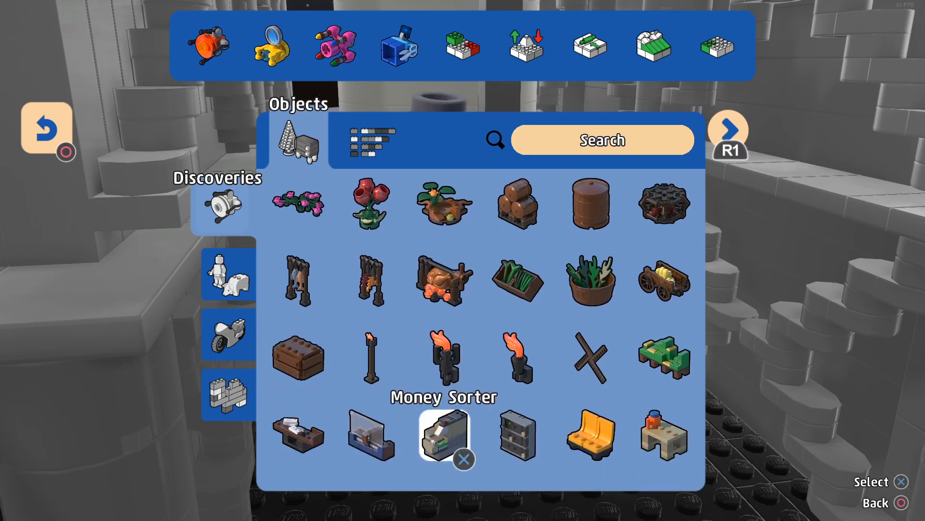
pyautogui.scroll(-3)
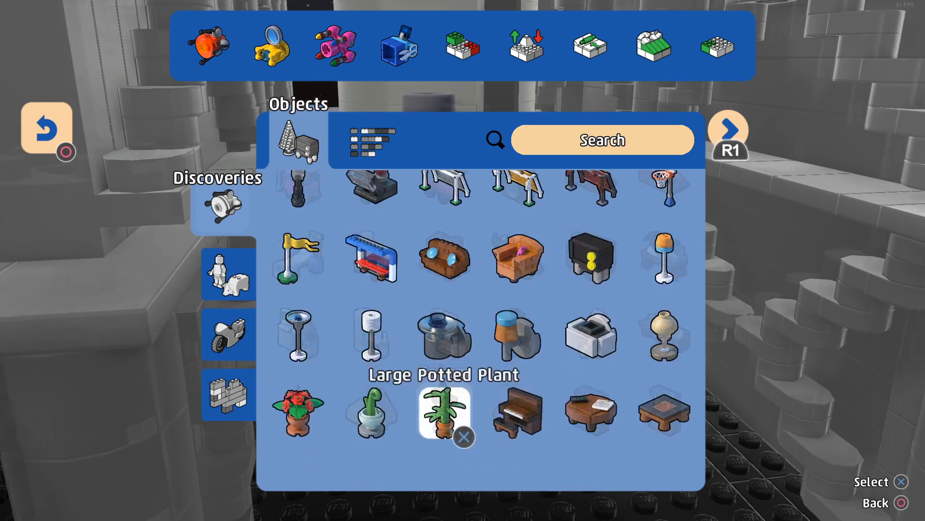
pyautogui.click(445, 413)
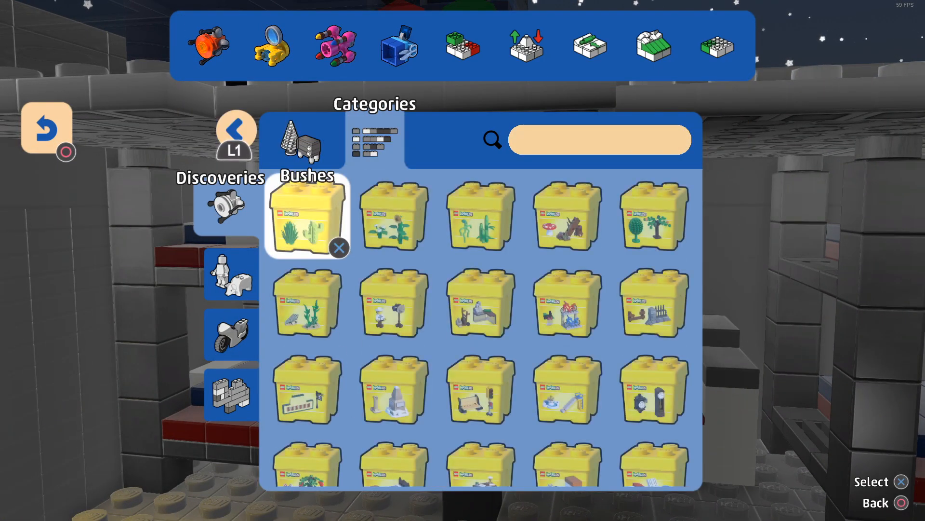
# Search the object categories for 'be' to find the next furnishing
pyautogui.write('be')
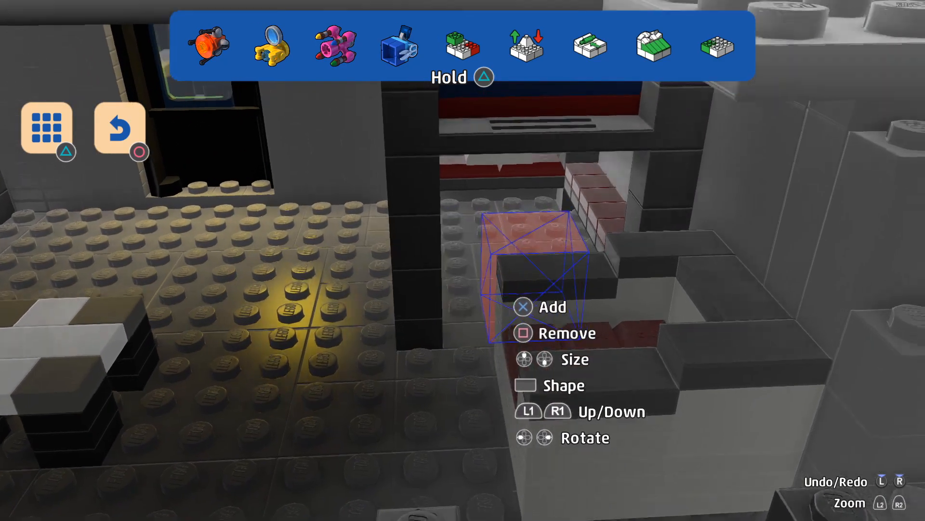
# Add the red brick block into the gap beside the dark wall frame
pyautogui.click(399, 46)
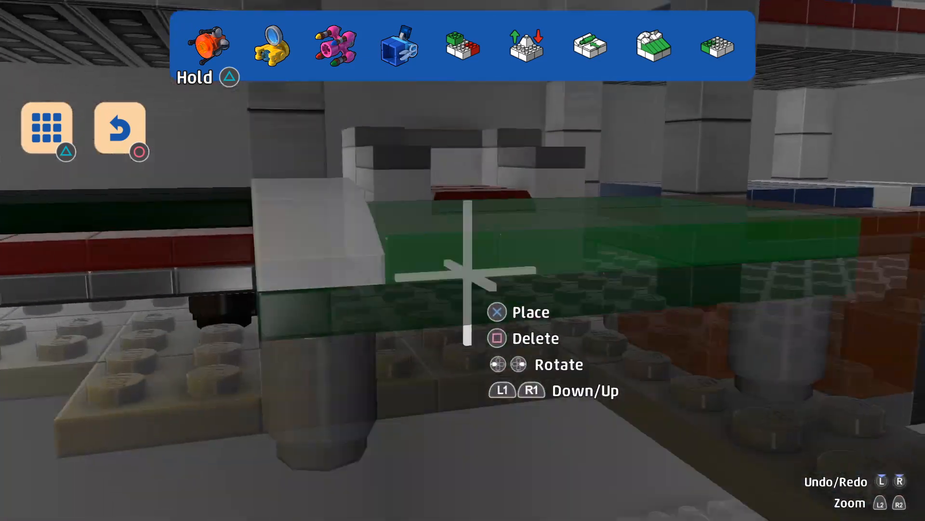
# Set the green and white object down on the floor studs
pyautogui.click(399, 46)
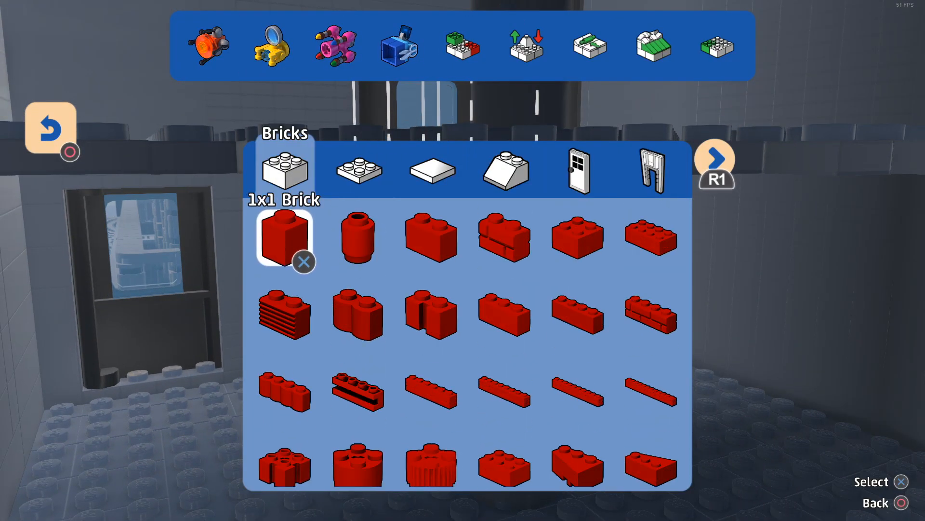
# Choose the 1x1 Brick and place a red brick beside the staircase
pyautogui.click(284, 239)
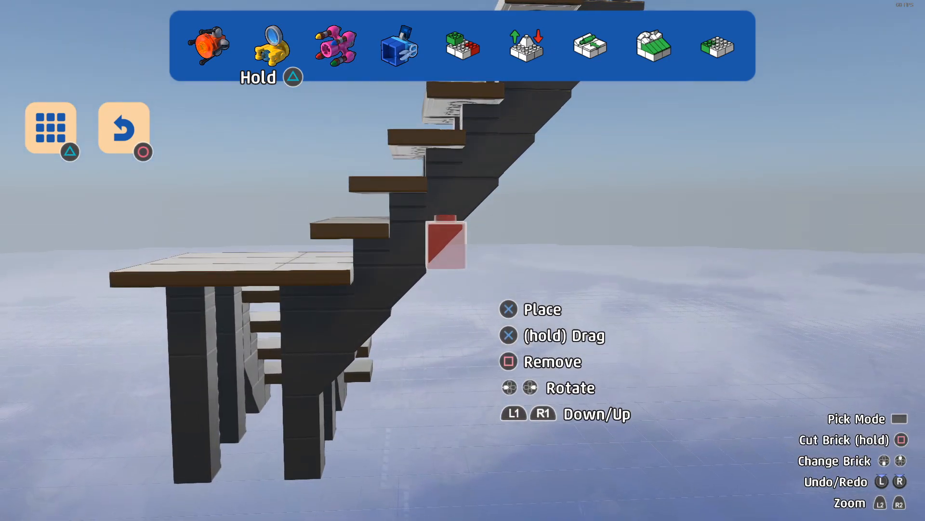
pyautogui.click(462, 46)
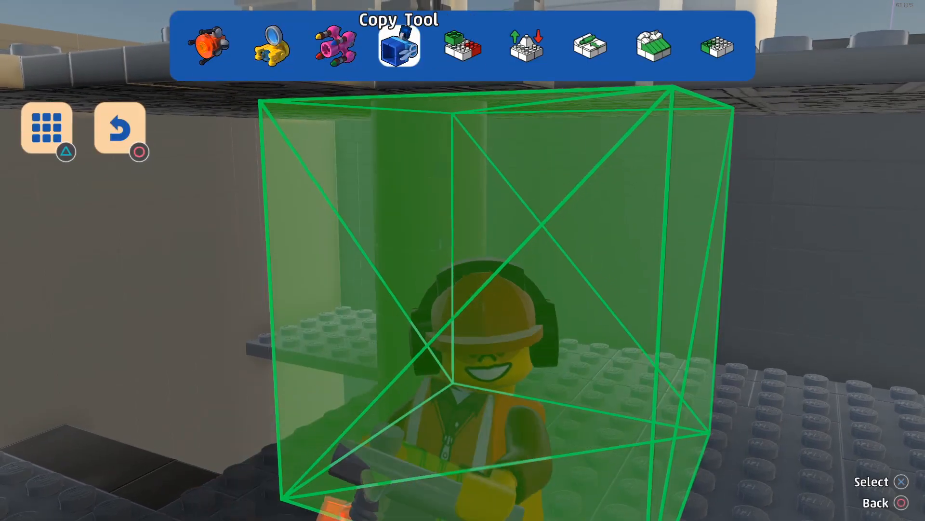
# Pick Medium Stone Grey from the brick palette's colour choices
pyautogui.click(461, 46)
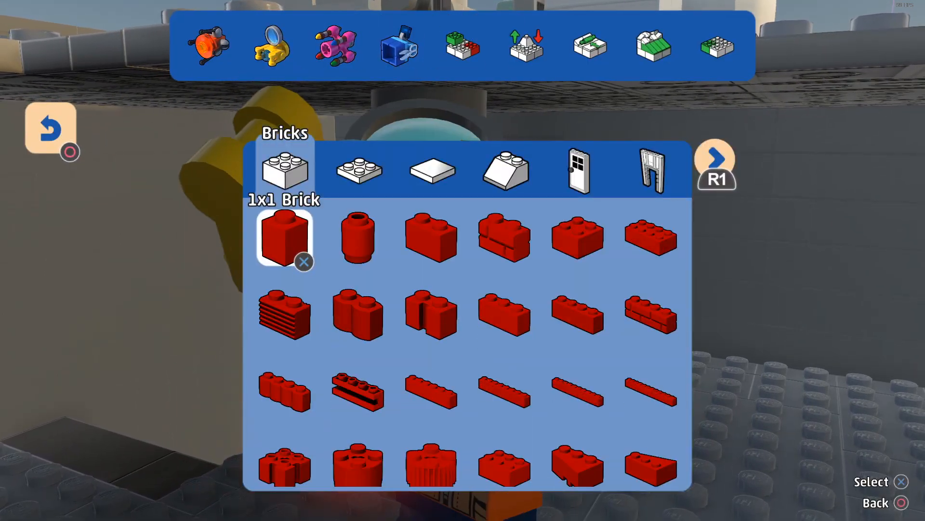
pyautogui.click(357, 236)
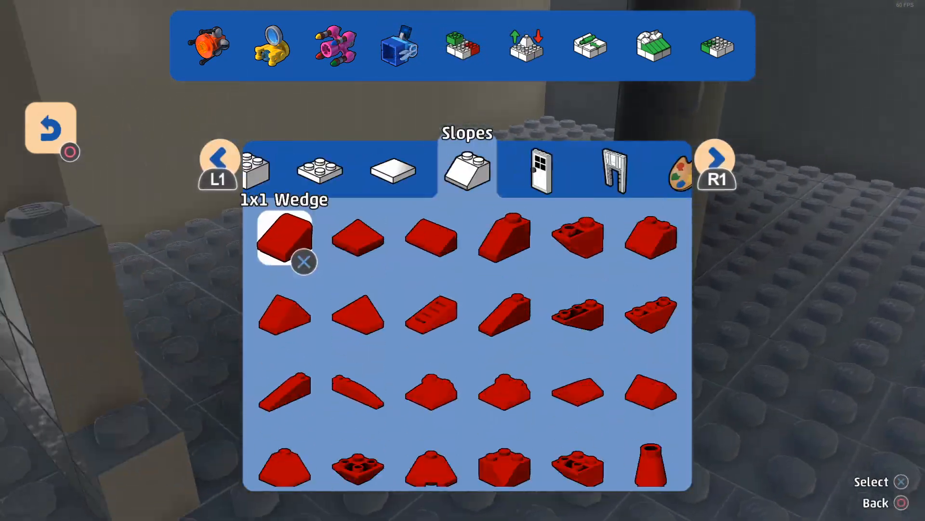
pyautogui.click(683, 170)
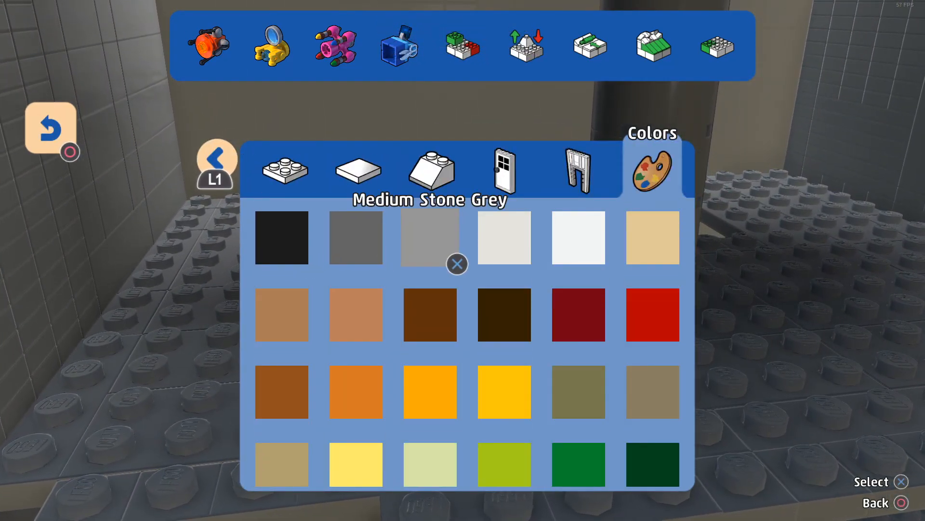
pyautogui.click(429, 237)
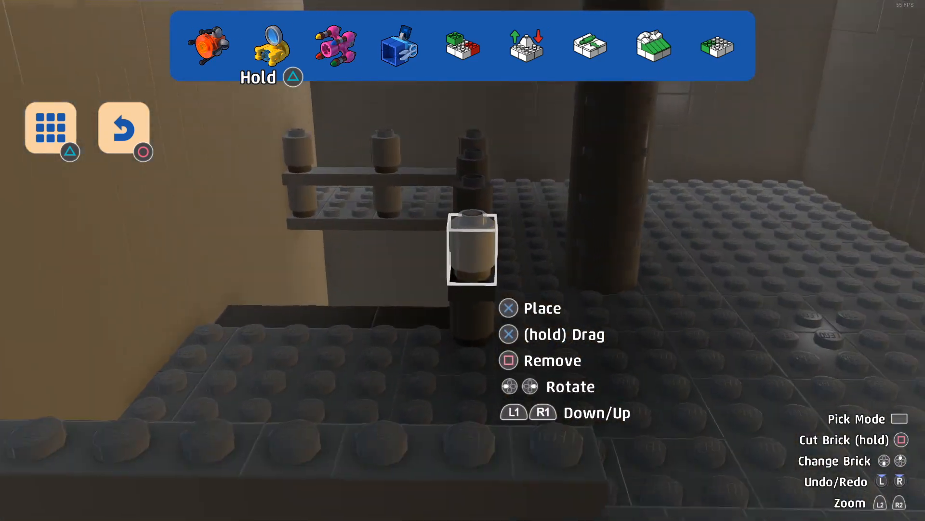
# Place a grey round 1x1 brick on the bar, then choose the 1x6 Flat Tile
pyautogui.click(51, 128)
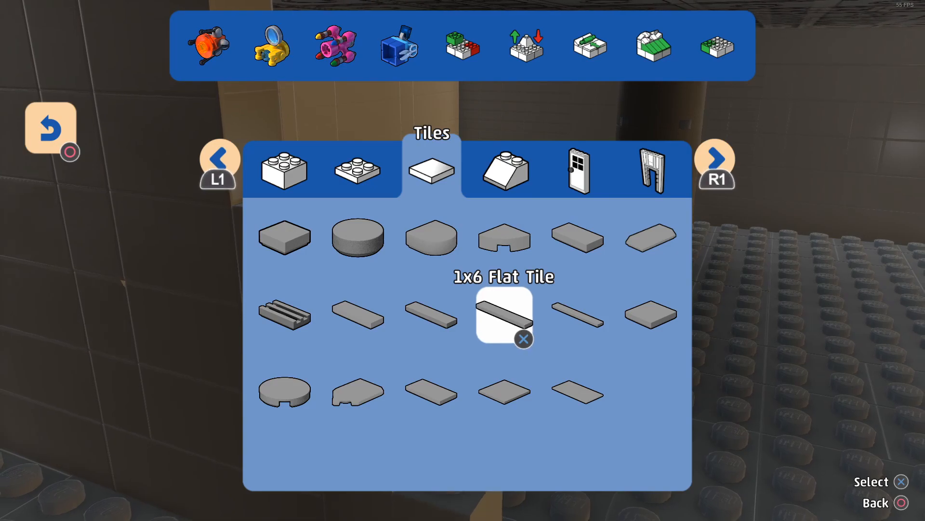
pyautogui.click(505, 315)
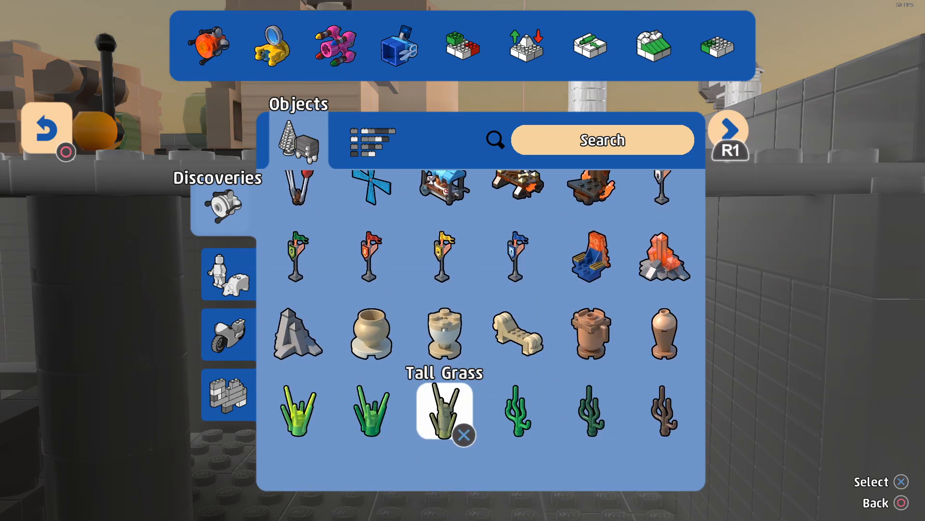
# Scroll the object catalogue and pick an object to place inside the rig
pyautogui.scroll(-3)
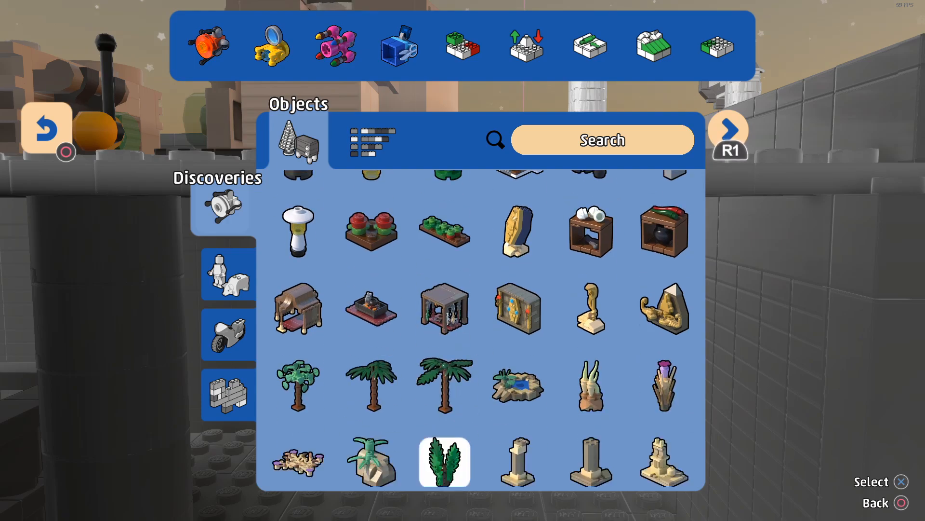
pyautogui.scroll(-3)
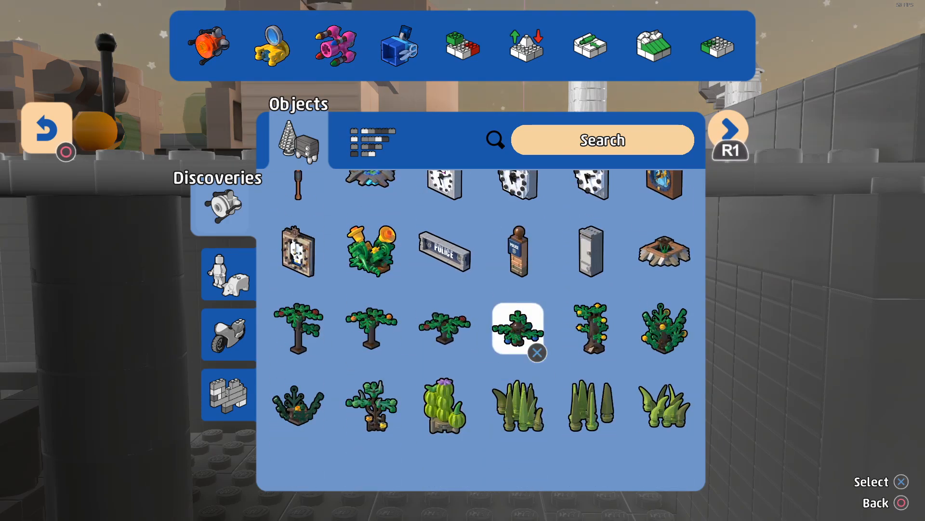
pyautogui.click(517, 329)
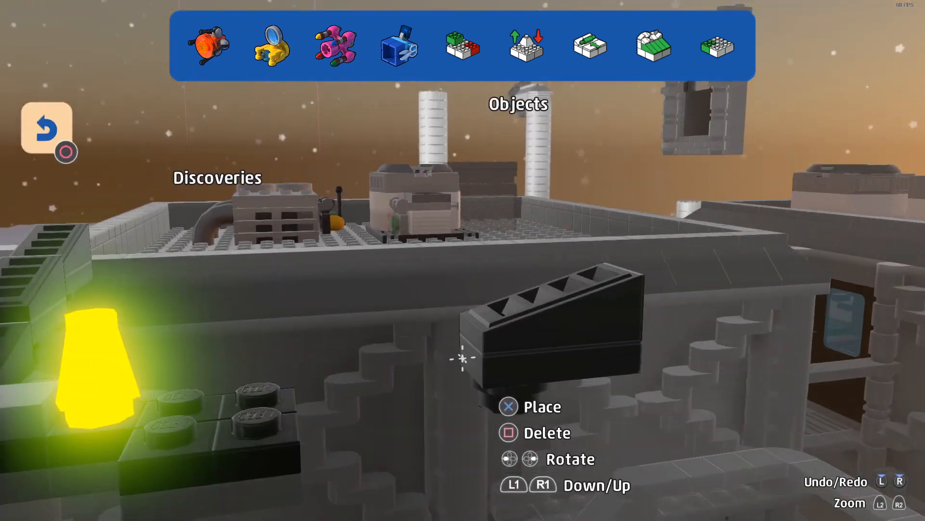
# Choose the Large Barrel and set it down in the shelf room
pyautogui.click(461, 45)
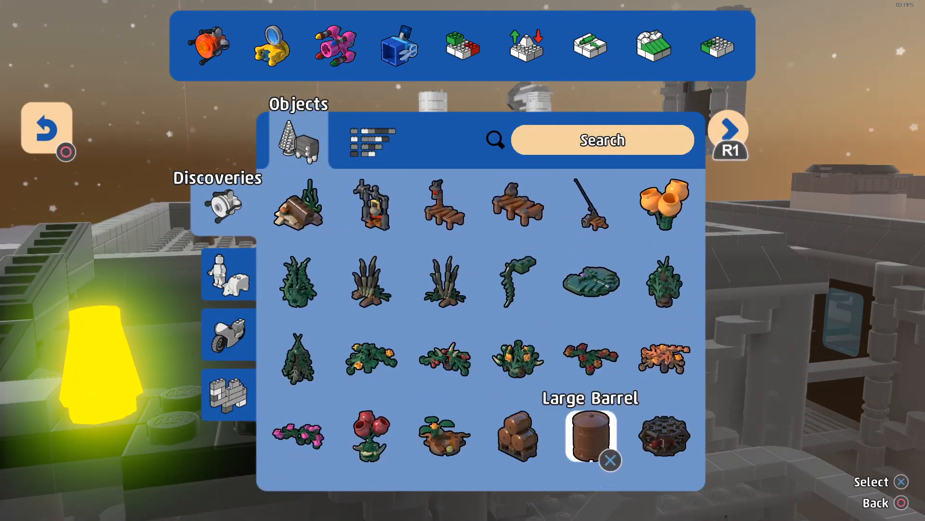
pyautogui.click(590, 434)
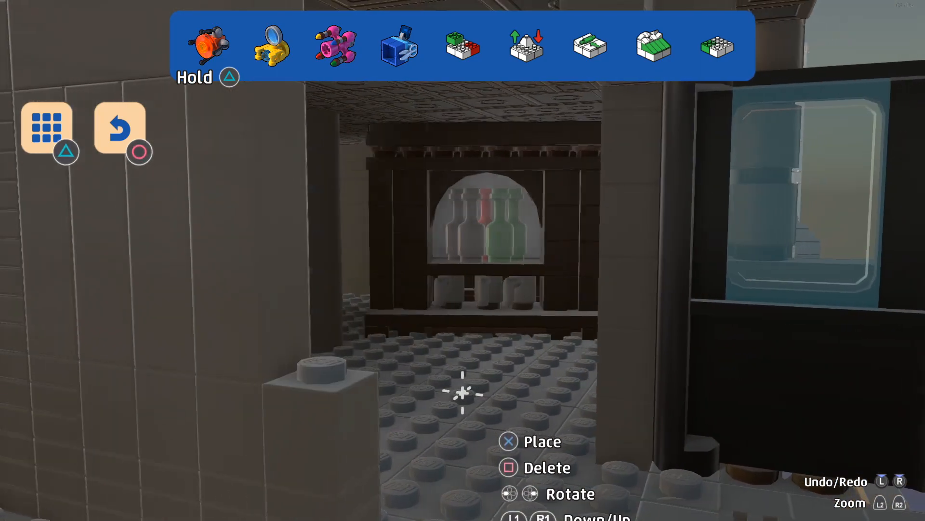
pyautogui.click(46, 128)
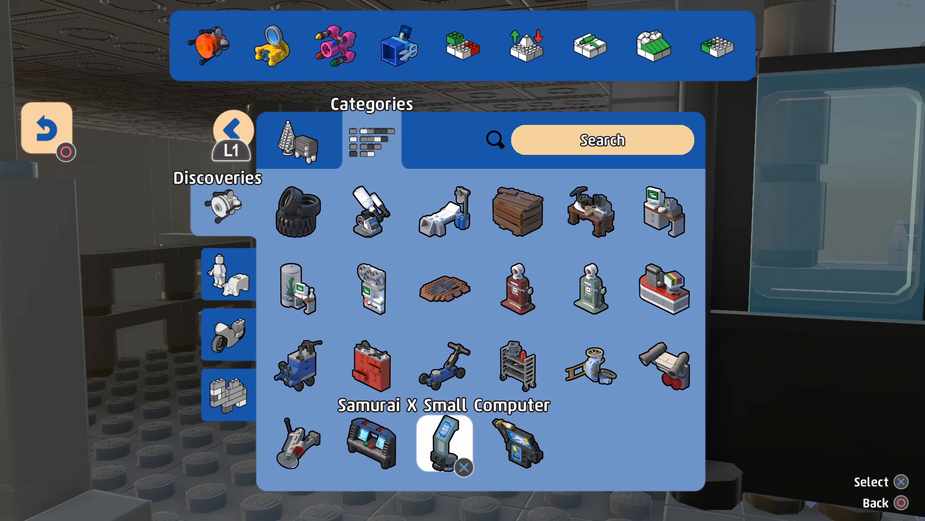
# Place the Samurai X Small Computer and the blue tool cart in the storage room
pyautogui.click(444, 443)
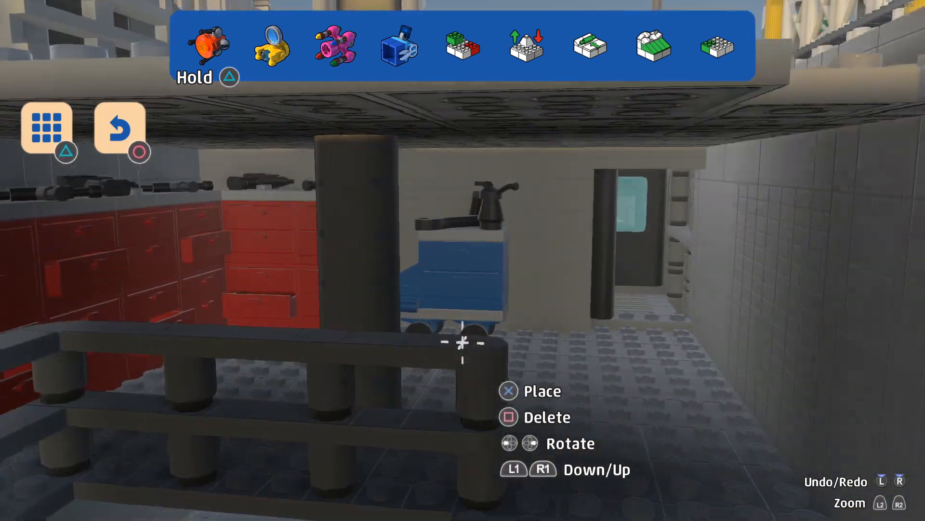
pyautogui.click(46, 129)
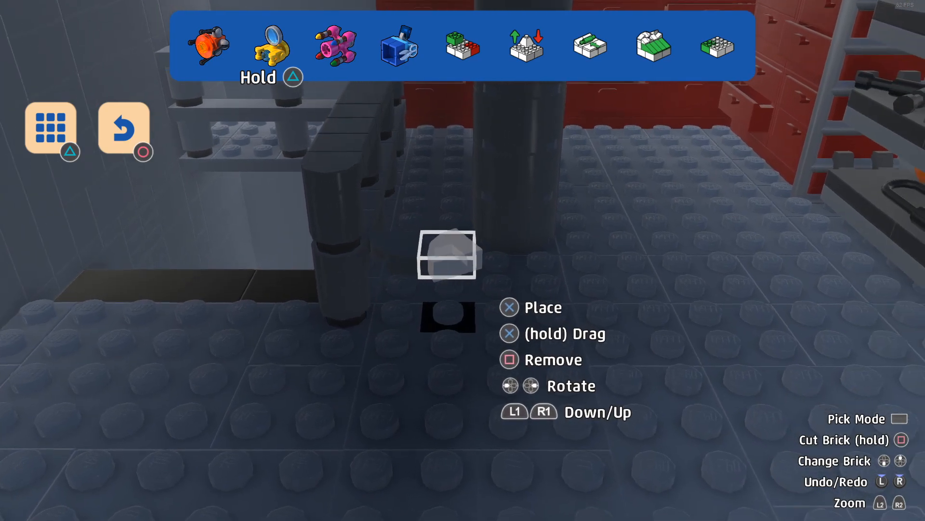
# Place small bricks and a flat plate on the bench frame, then pick the 1x1 Quarter Circle Tile
pyautogui.click(51, 130)
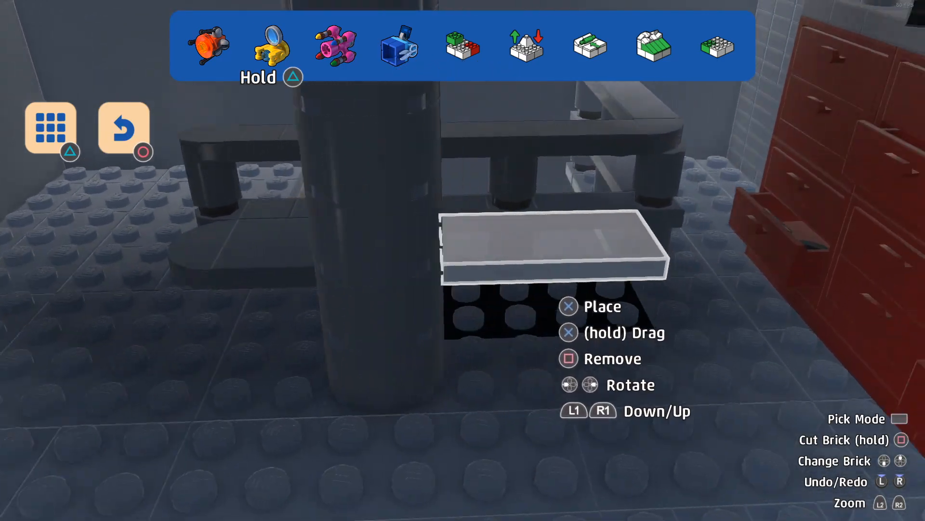
pyautogui.click(50, 128)
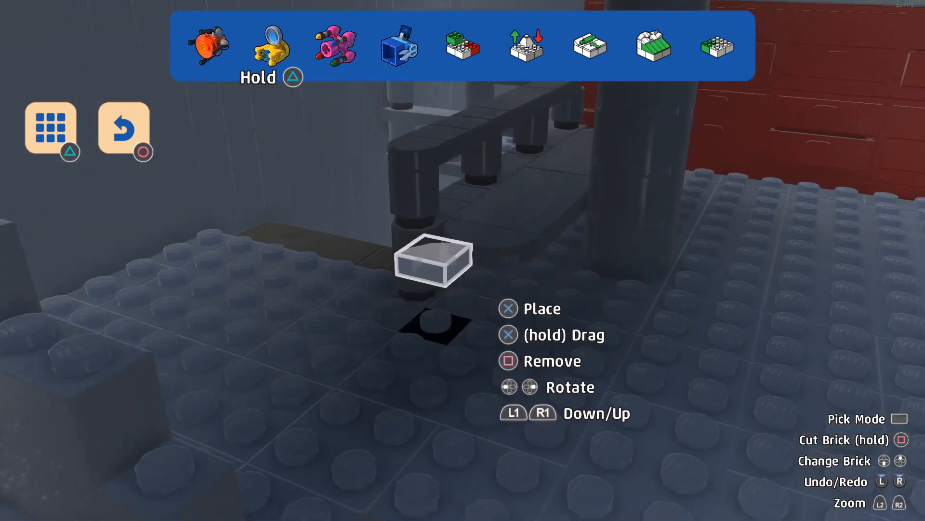
pyautogui.click(51, 130)
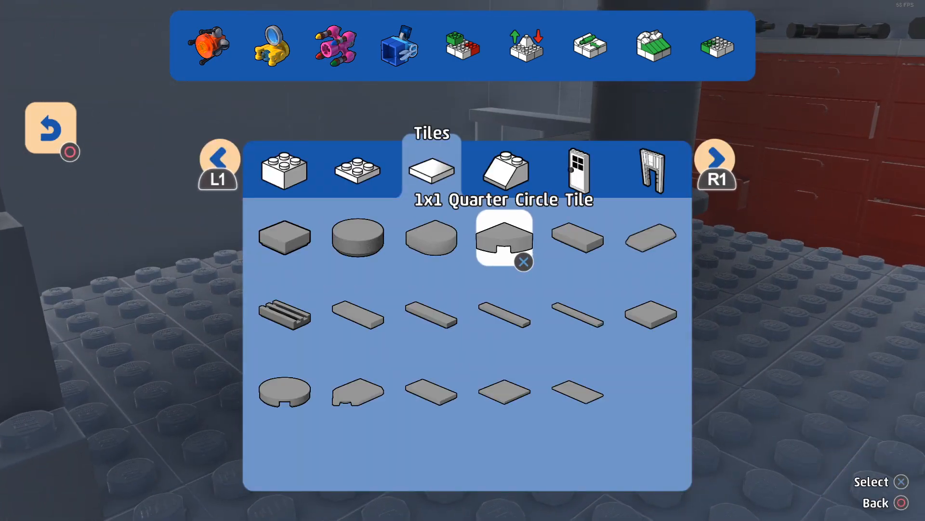
pyautogui.click(503, 238)
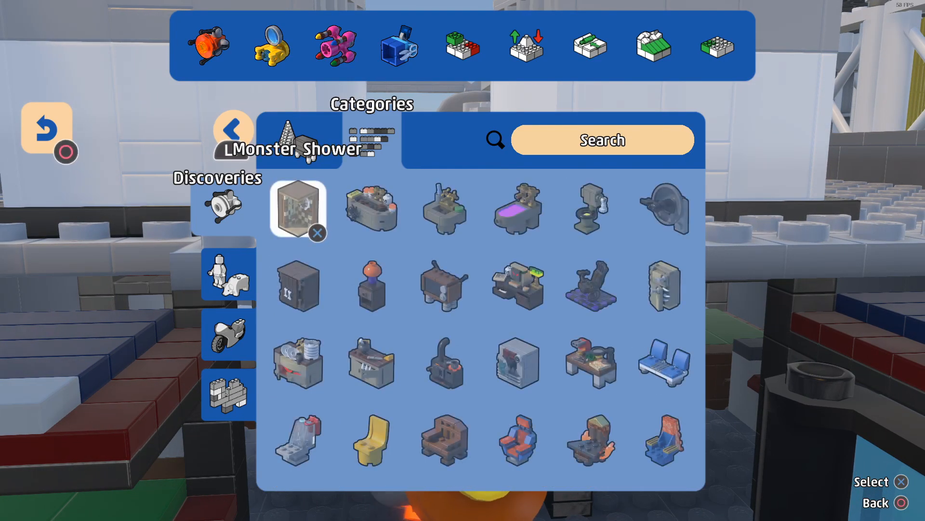
# Choose the Monster Oven and the Fancy Computer Desk from the Categories catalogue
pyautogui.click(445, 363)
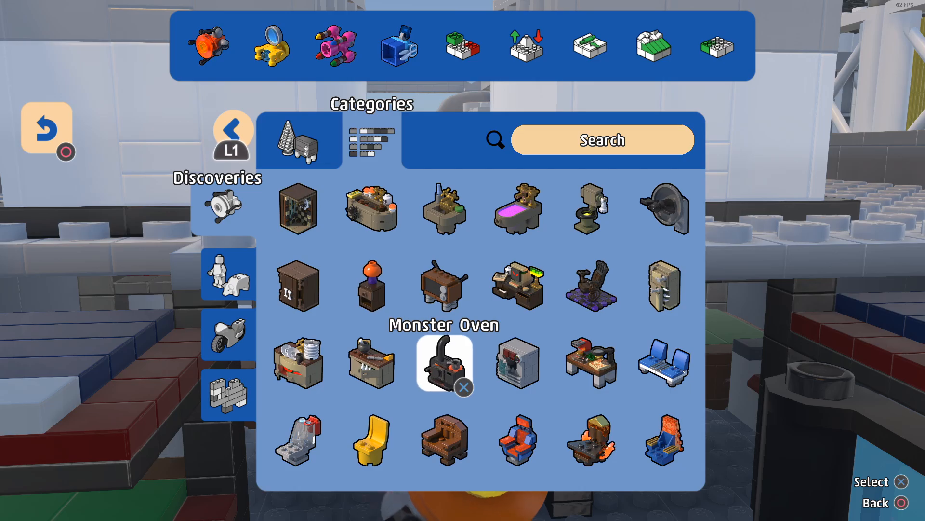
pyautogui.click(444, 364)
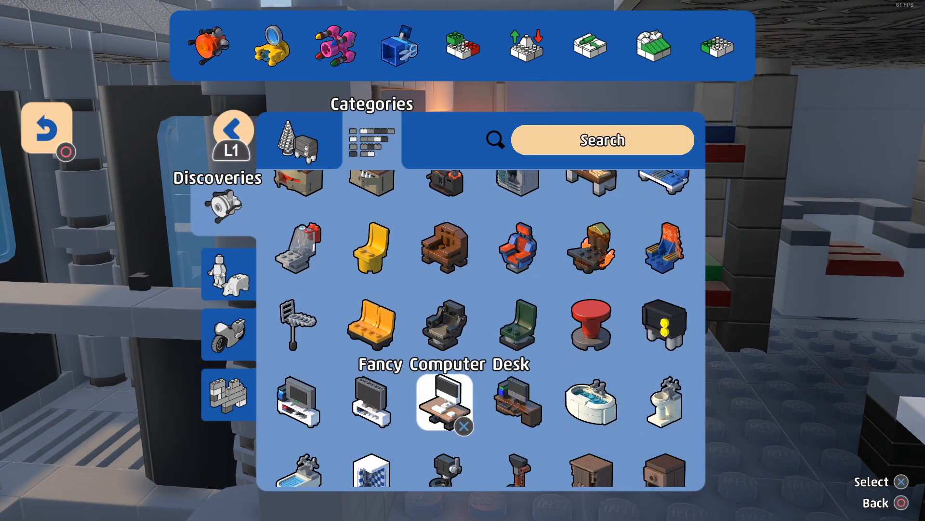
pyautogui.click(445, 403)
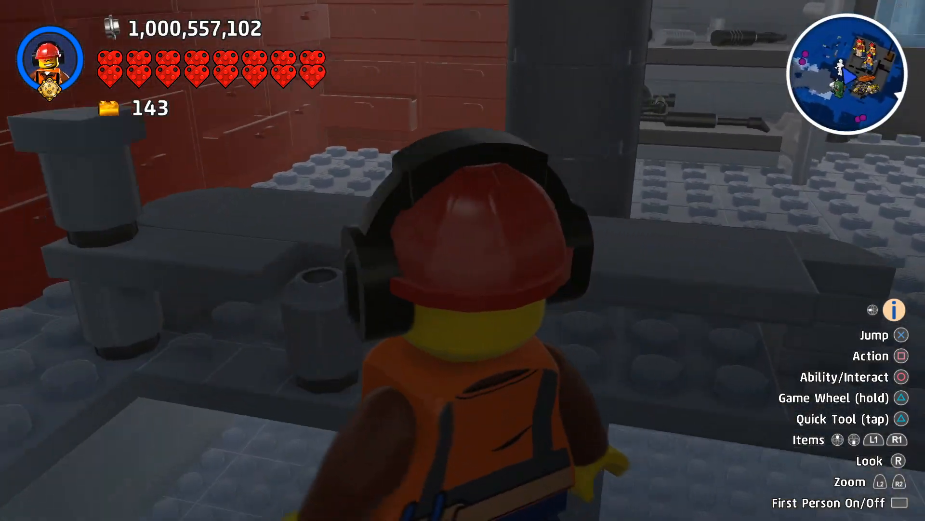
# Return to brick building and stand a small round brick under the staircase
pyautogui.press('triangle')
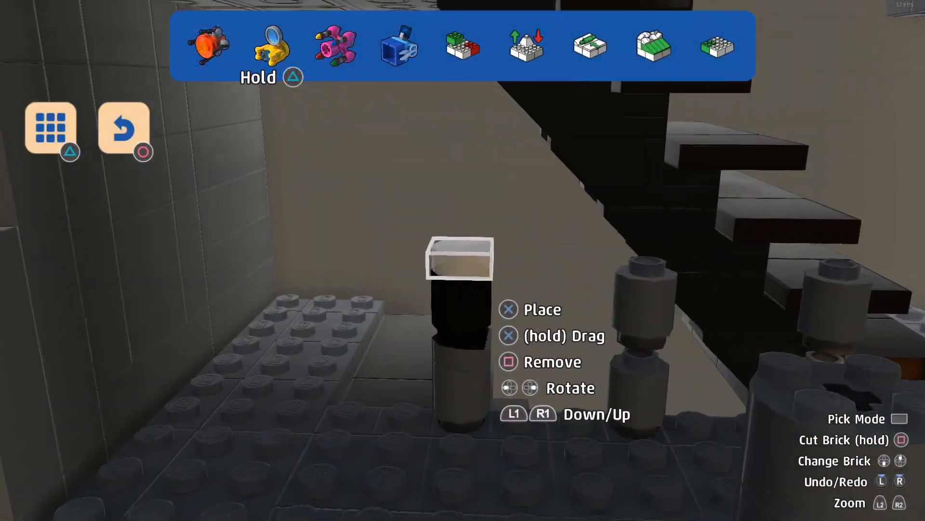
pyautogui.click(49, 128)
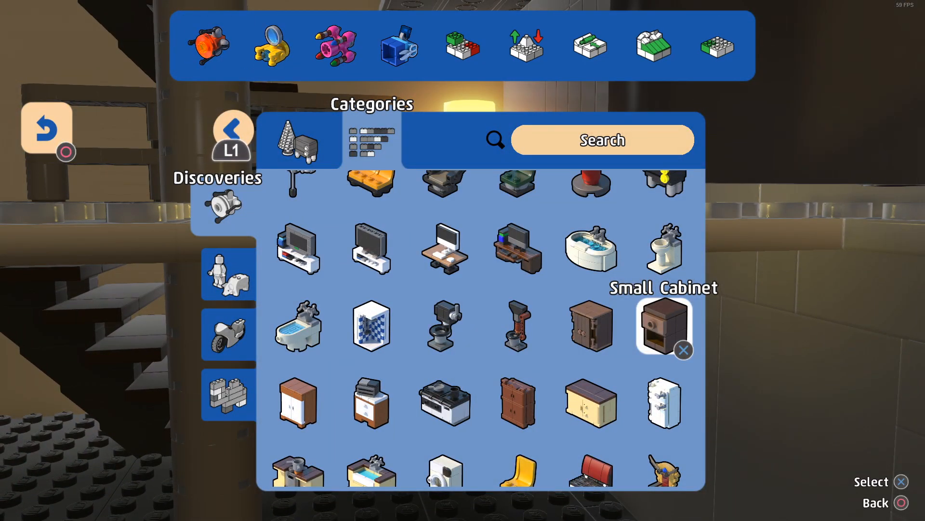
# Choose the Small Cabinet and place the flat plate above the sink counter
pyautogui.click(663, 327)
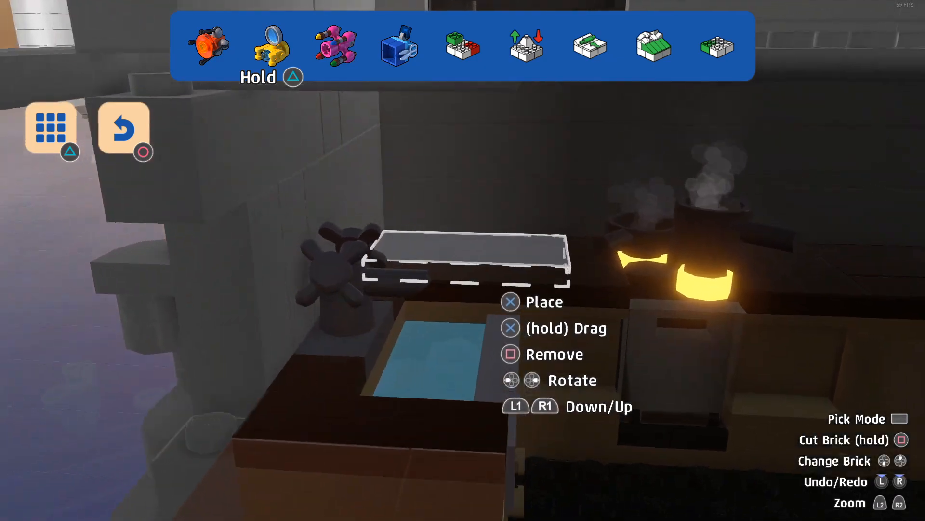
pyautogui.click(49, 128)
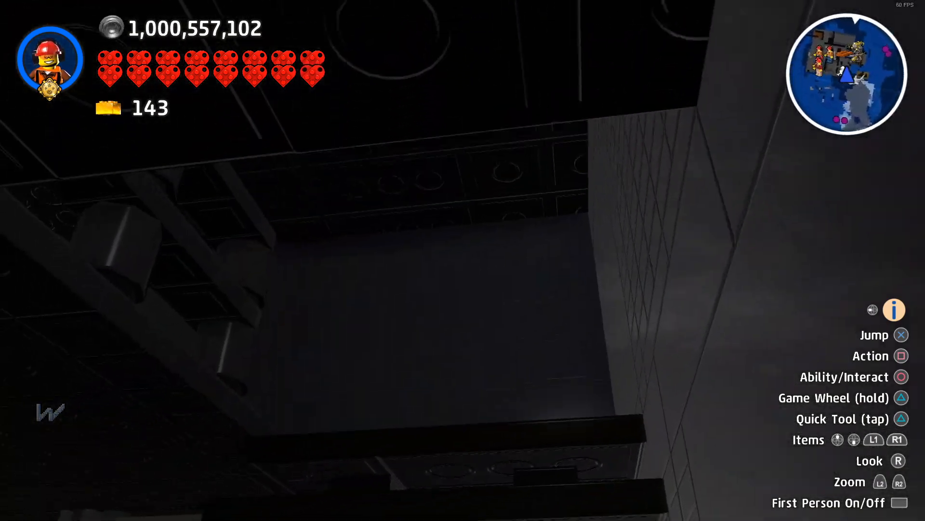
pyautogui.moveTo(463, 261)
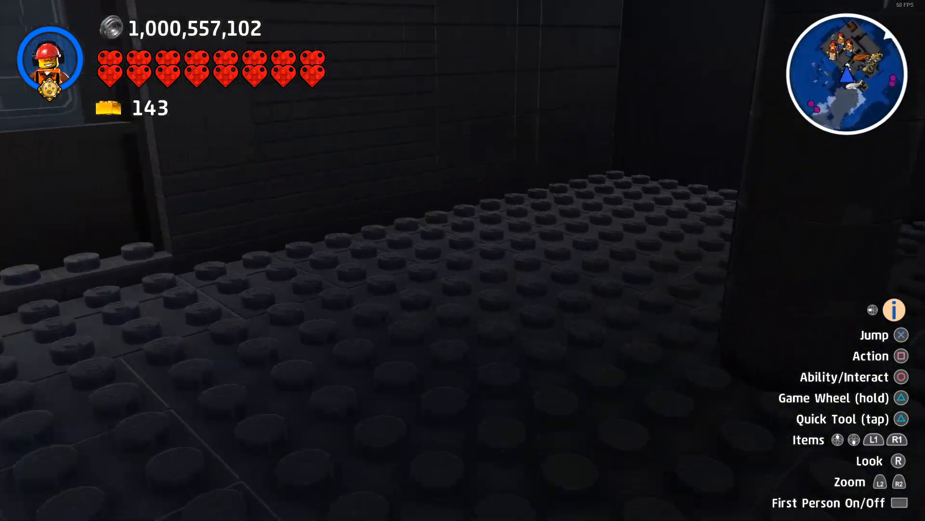
# Bring up the brick catalogue and choose the Cabin Window from Fixtures & Fittings
pyautogui.press('triangle')
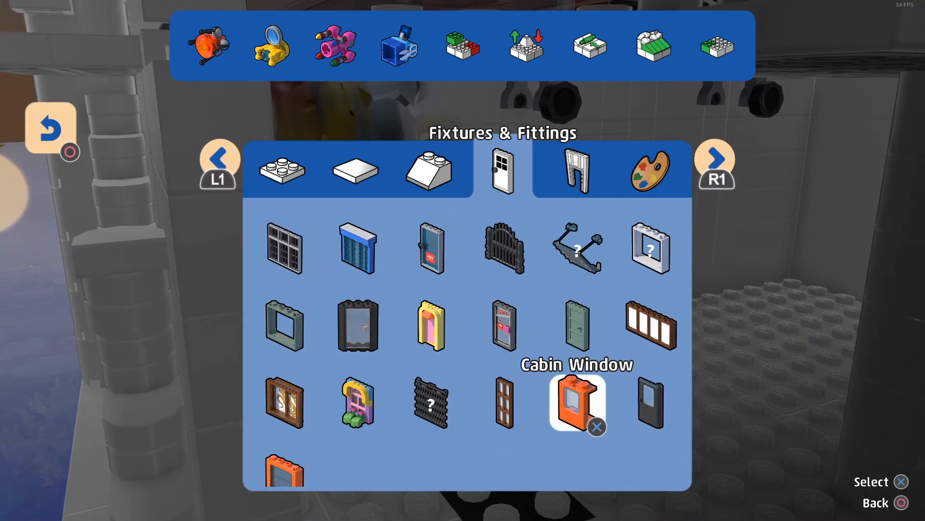
pyautogui.click(576, 403)
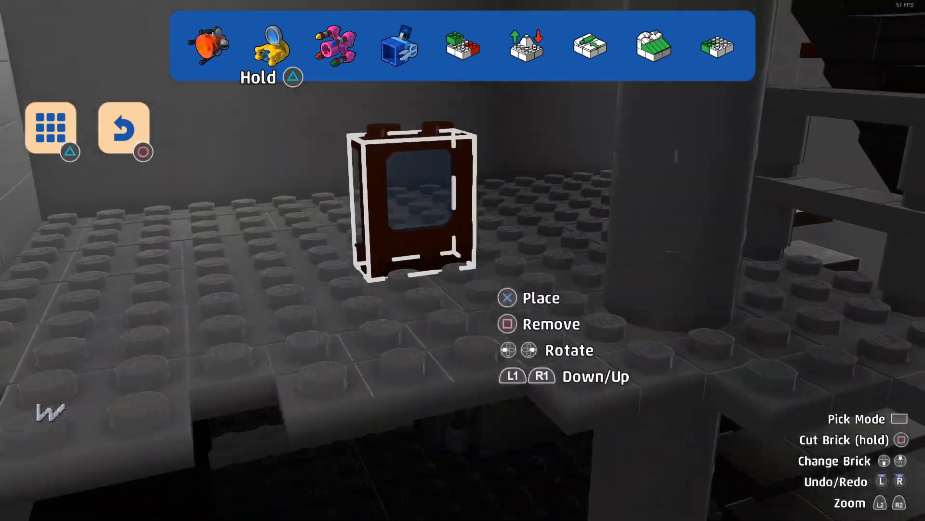
# Pick the Office Plant from the Objects catalogue and set it down in the crew room
pyautogui.click(51, 129)
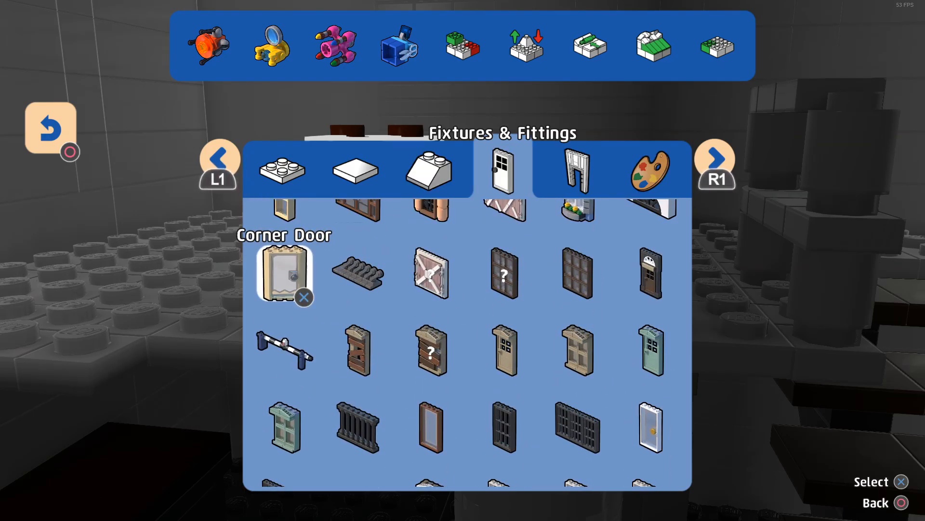
pyautogui.scroll(-3)
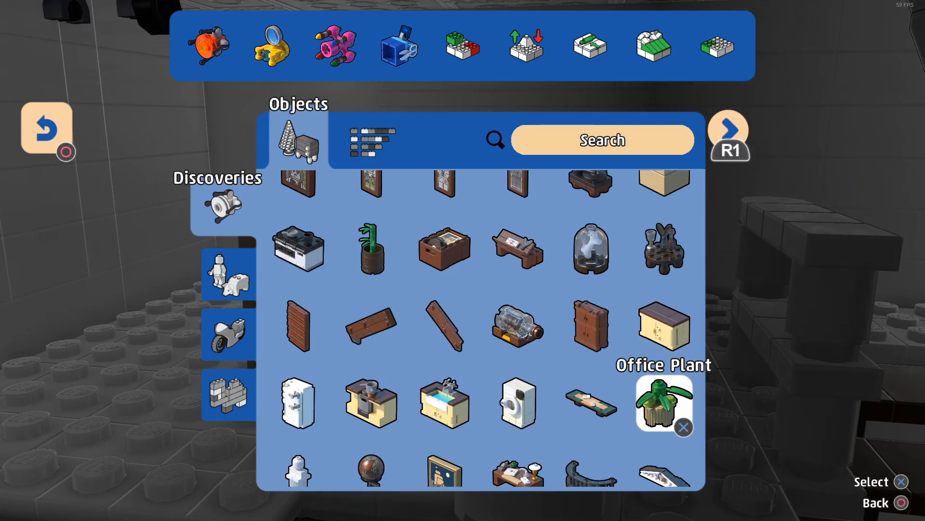
pyautogui.click(228, 267)
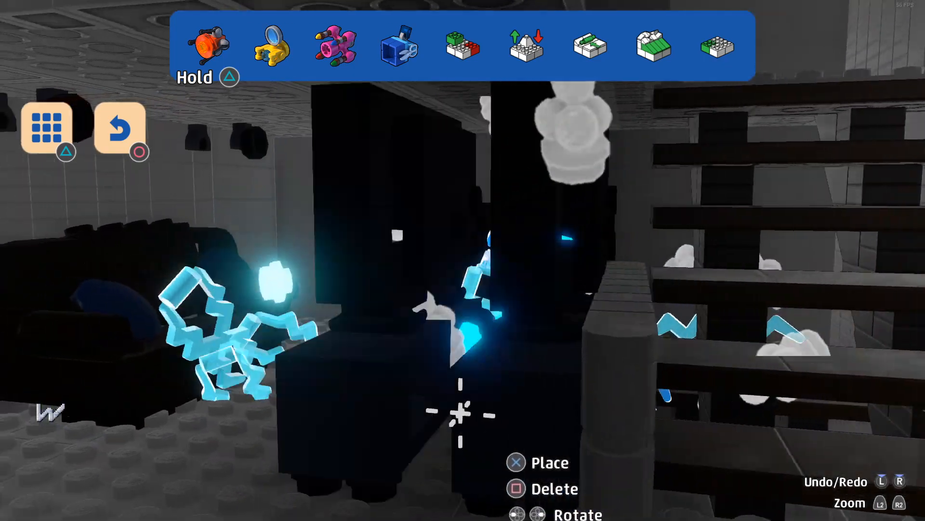
pyautogui.click(47, 128)
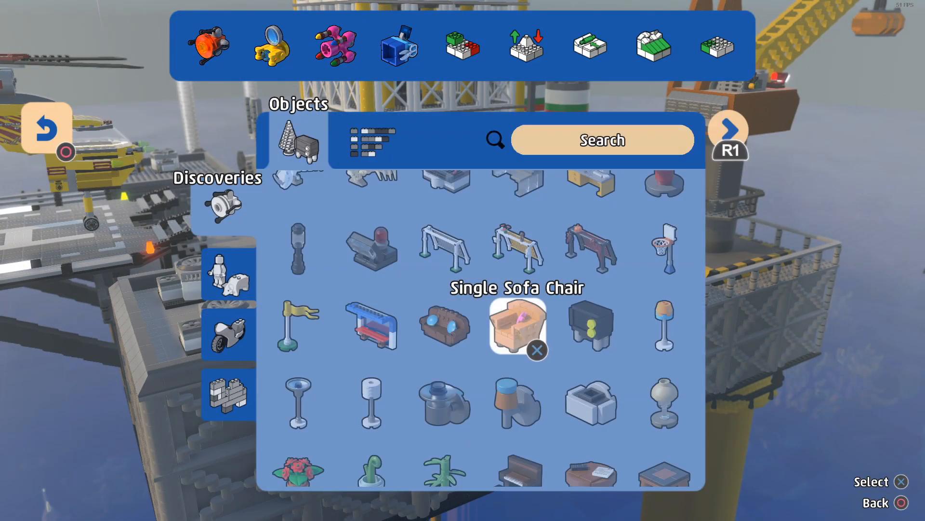
# Search the catalogue for 'bunker' and choose the Military Bunker build
pyautogui.write('bal')
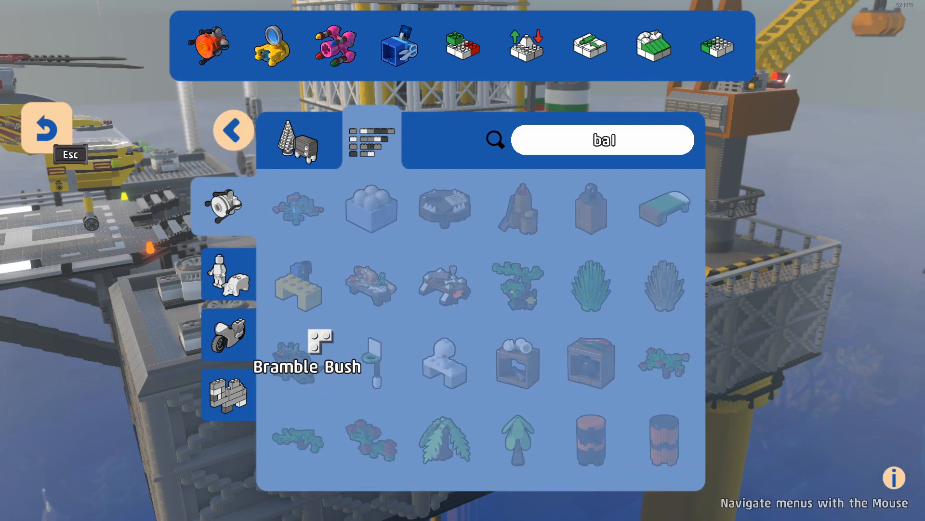
pyautogui.write('bunker')
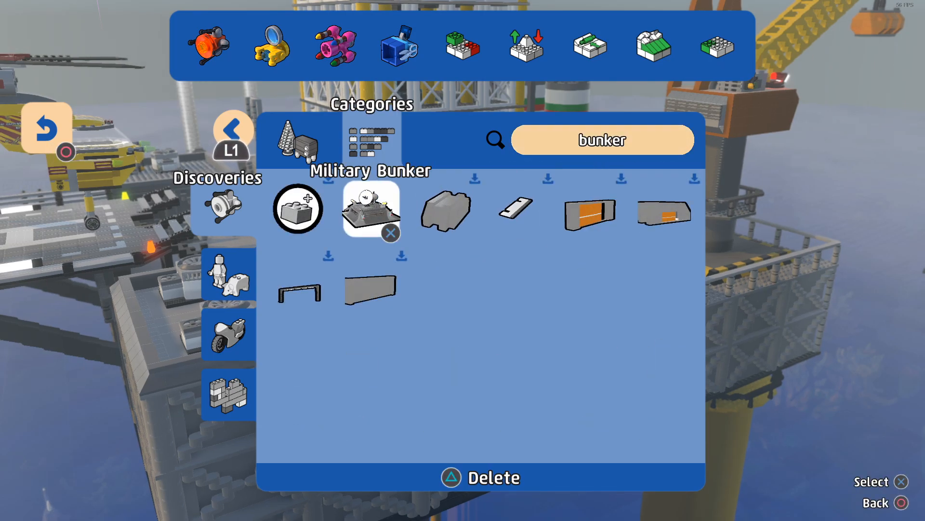
pyautogui.click(370, 208)
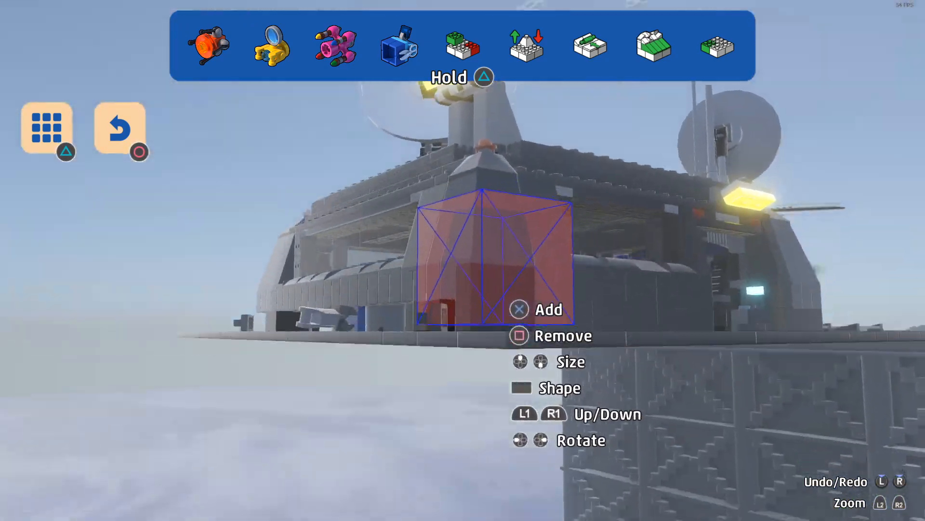
# Adjust the landscape tool's box volume to shape the platform beside the tanks
pyautogui.click(335, 46)
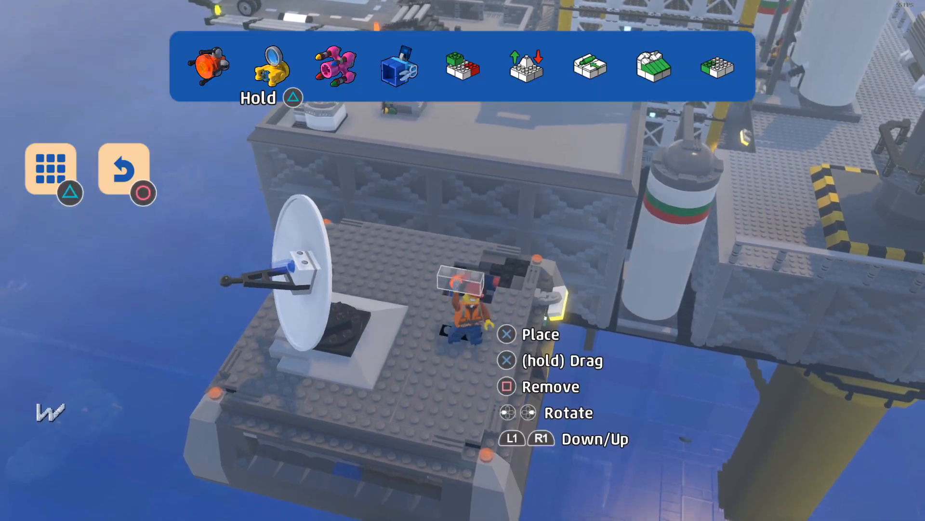
# Browse the Tiles section of the brick catalogue and choose the 1x1 Half Circle Tile
pyautogui.click(461, 63)
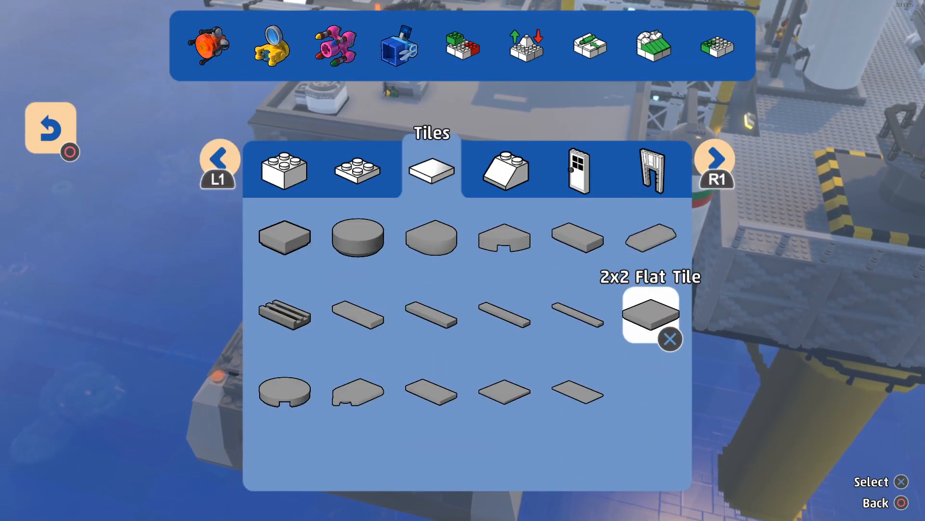
pyautogui.click(431, 237)
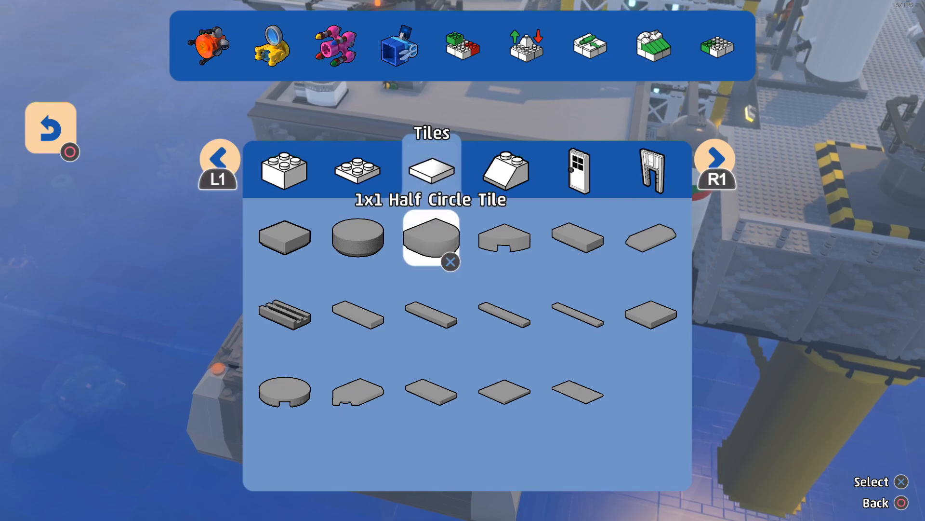
pyautogui.click(432, 238)
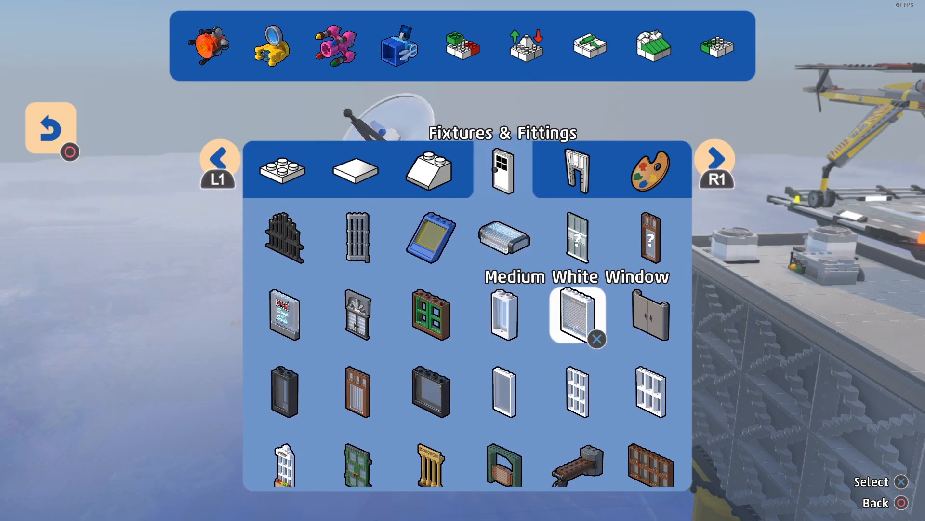
# Choose the Medium White Window, then the 3x3 Corner Brick slope for the roof opening
pyautogui.click(578, 314)
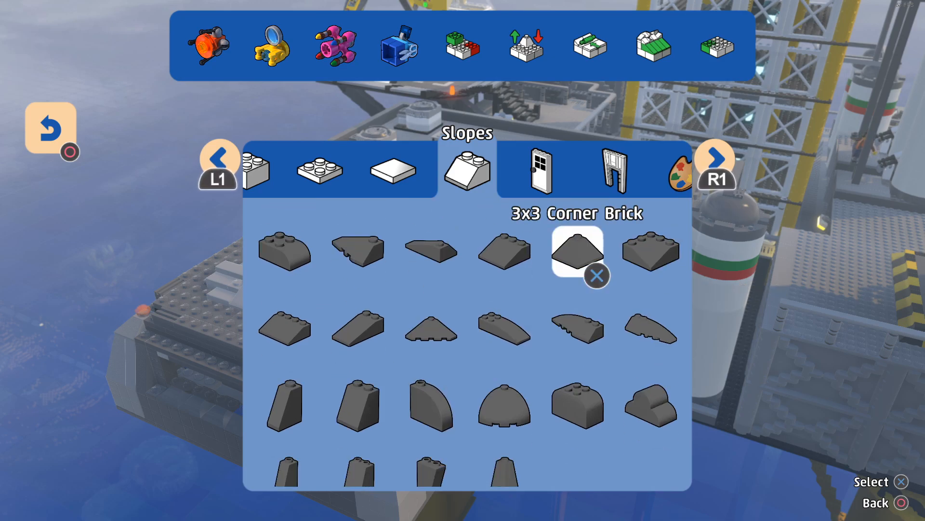
pyautogui.click(578, 251)
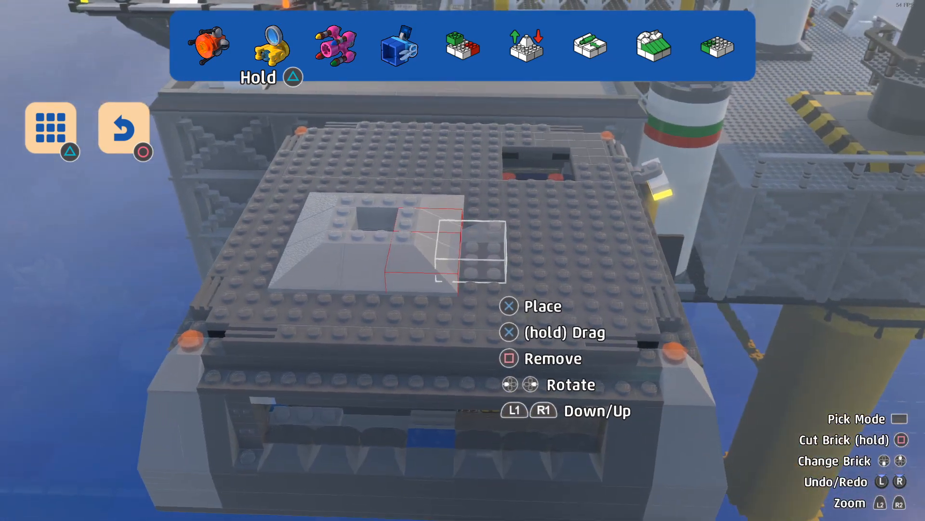
pyautogui.click(51, 129)
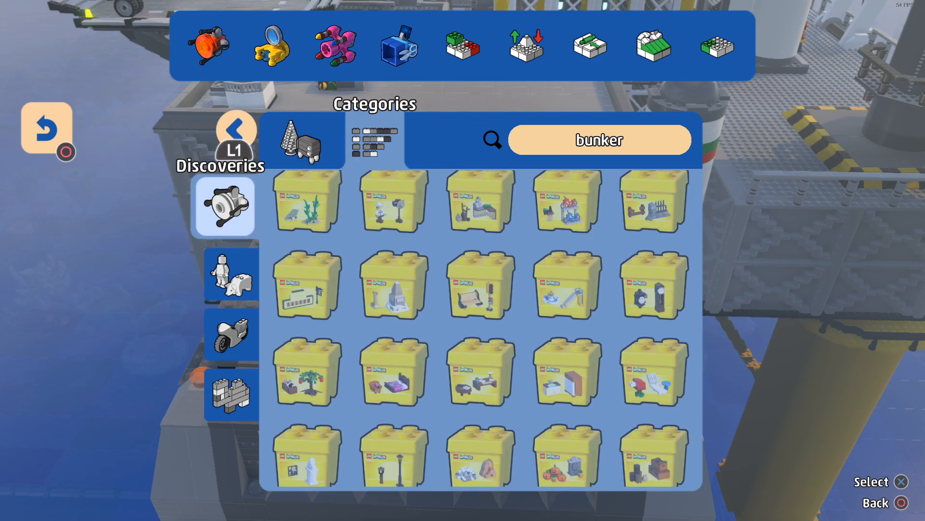
# Search the Discoveries catalogue for 'radar' to find the dish item
pyautogui.write('1')
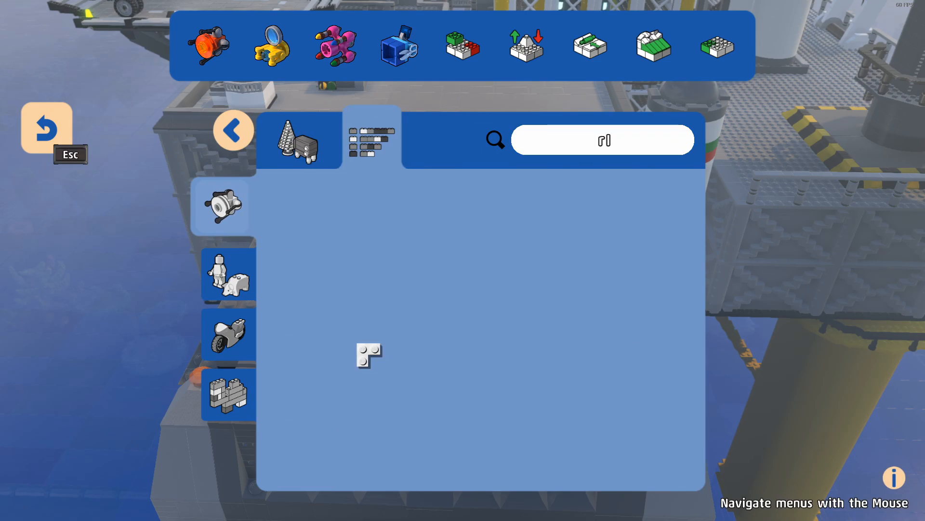
pyautogui.write('rada')
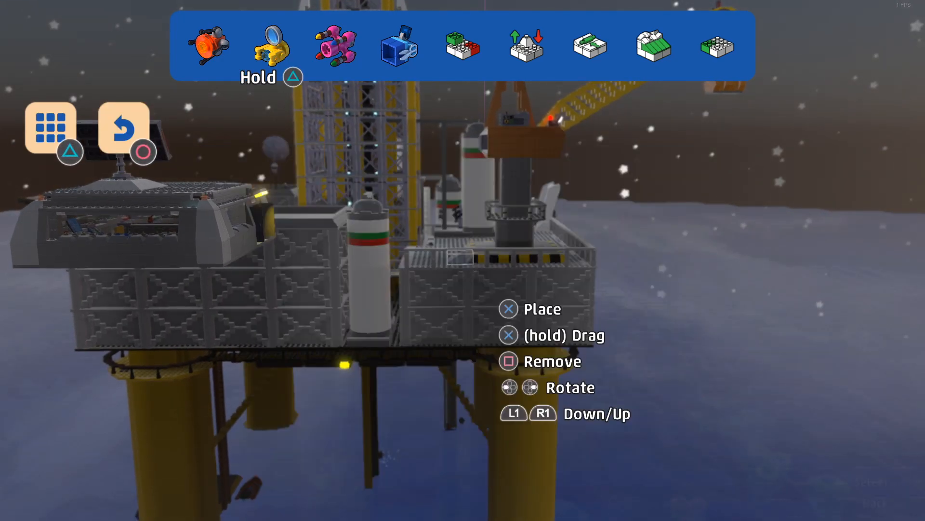
# Browse the saved Brick Builds for a tower and select one to copy around the rig section
pyautogui.click(51, 127)
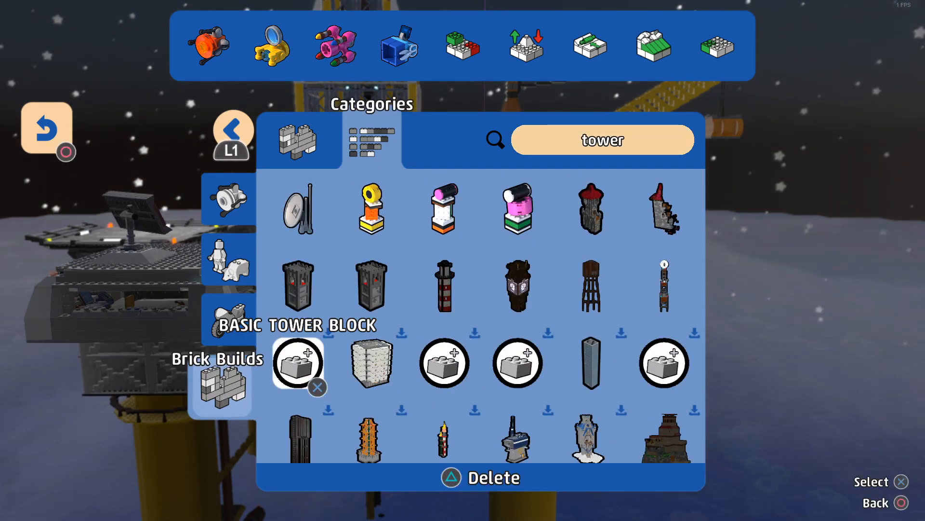
pyautogui.scroll(-3)
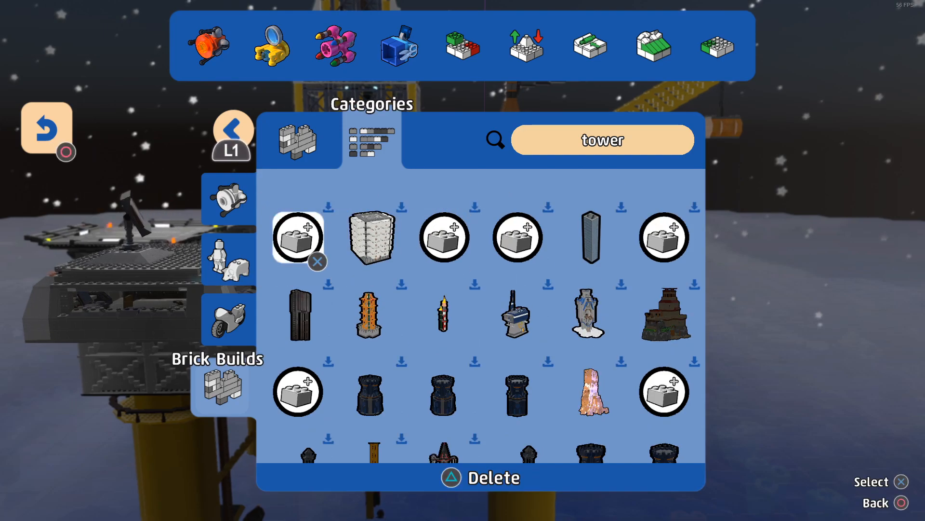
pyautogui.click(517, 237)
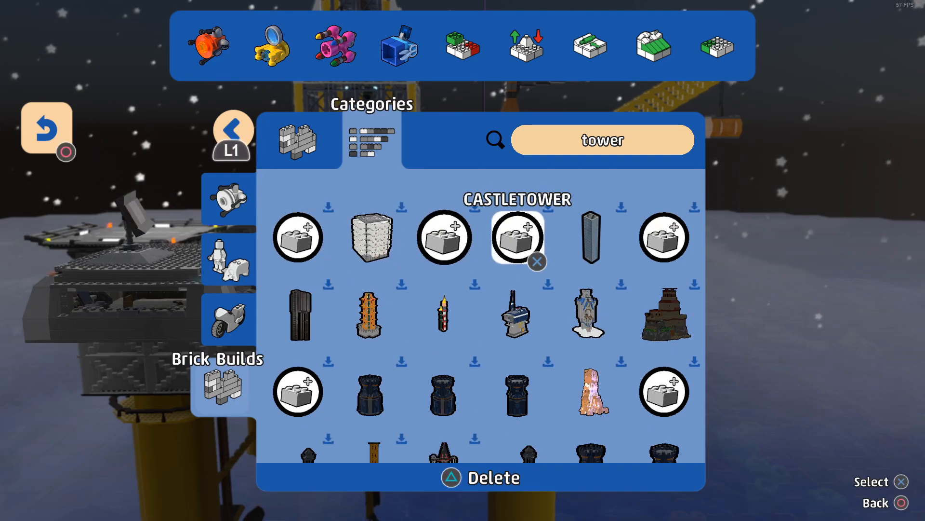
pyautogui.click(517, 237)
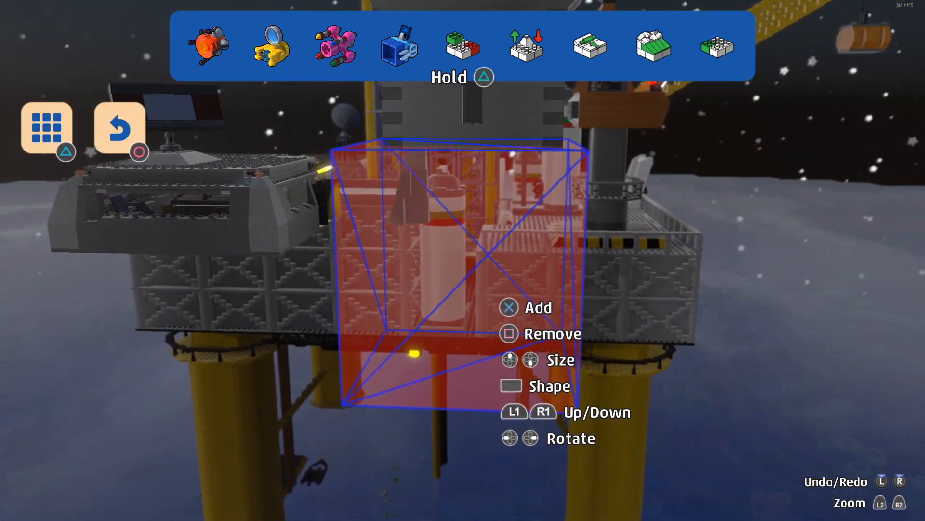
# Fit the capture box around the grey radar building with its red-and-white sign
pyautogui.click(461, 47)
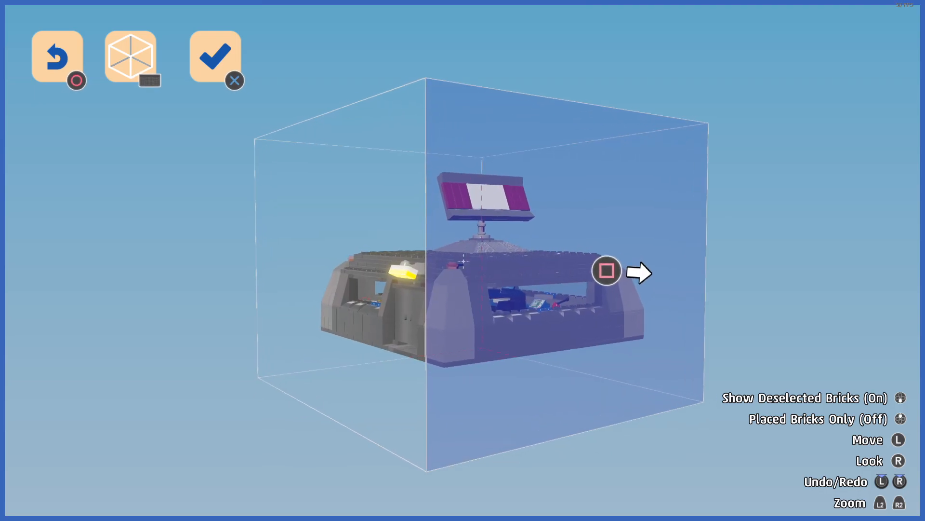
# Confirm the selected bricks and save the model under the name 'radar tower'
pyautogui.click(214, 57)
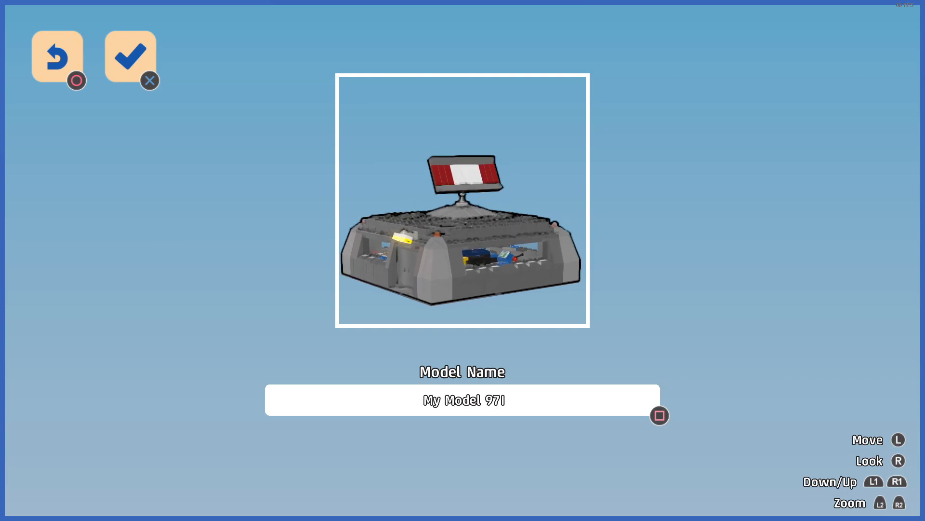
pyautogui.click(464, 399)
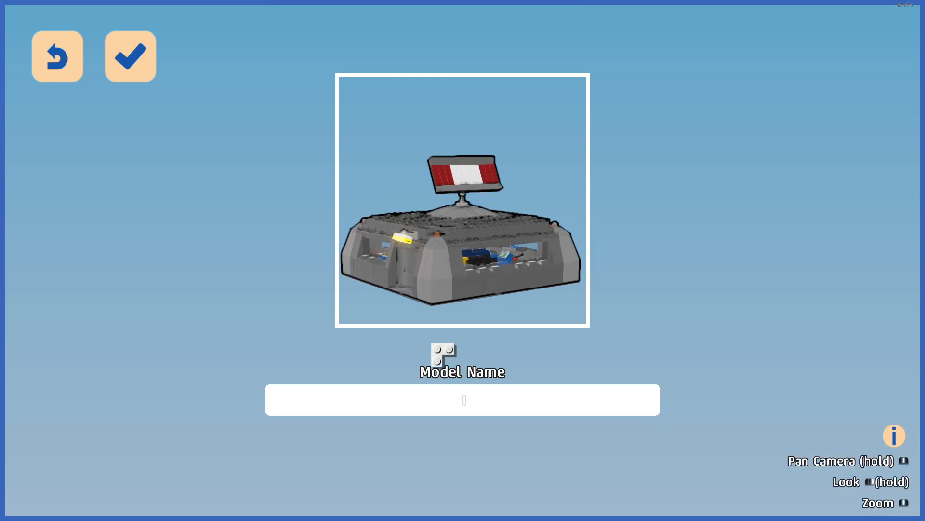
pyautogui.write('radar t1')
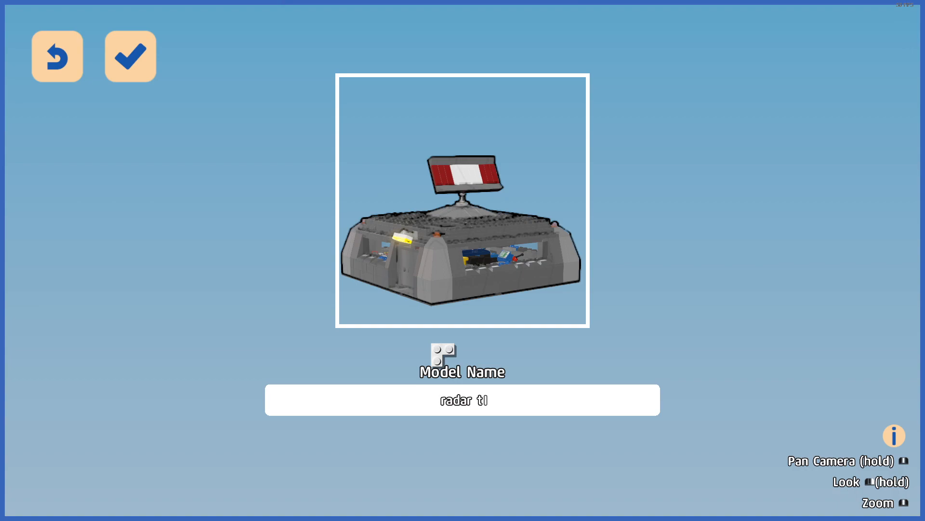
pyautogui.write('ower')
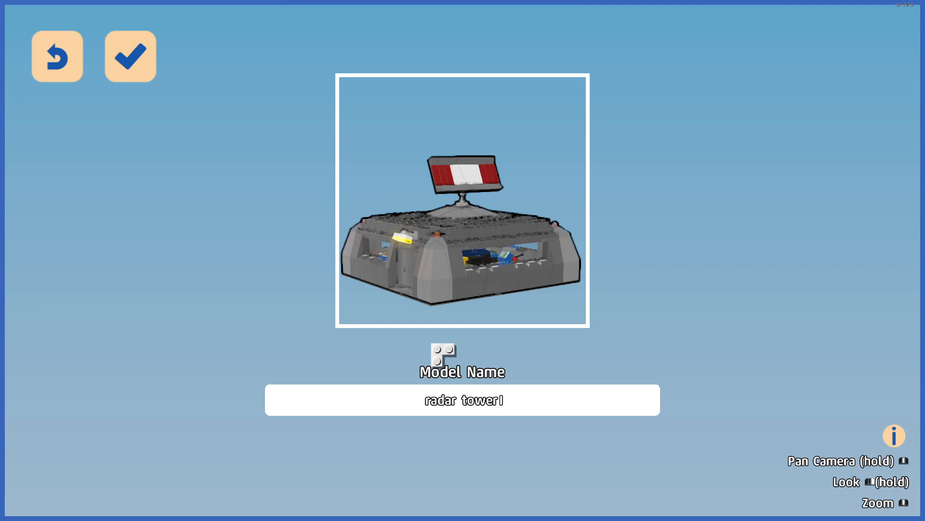
pyautogui.click(131, 56)
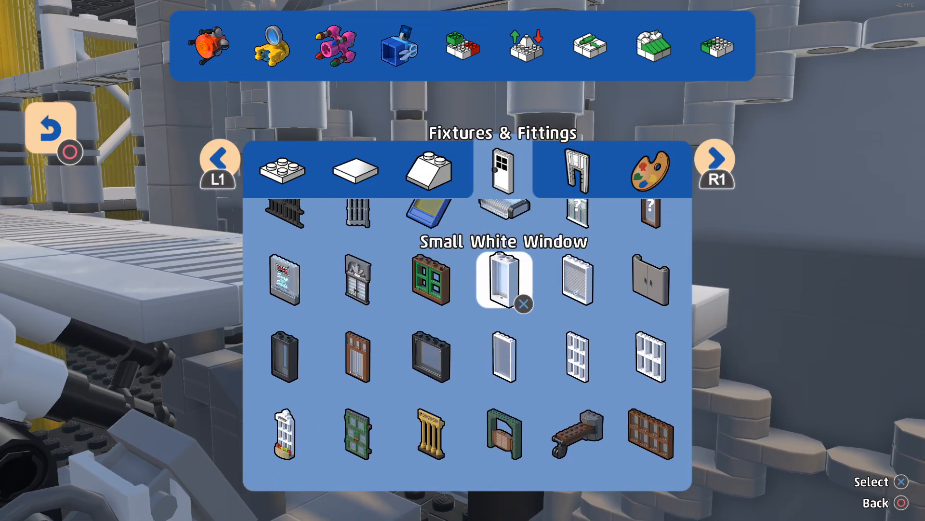
# Pick the Small White Window, then filter the Discoveries props with the search text 'ac'
pyautogui.click(503, 281)
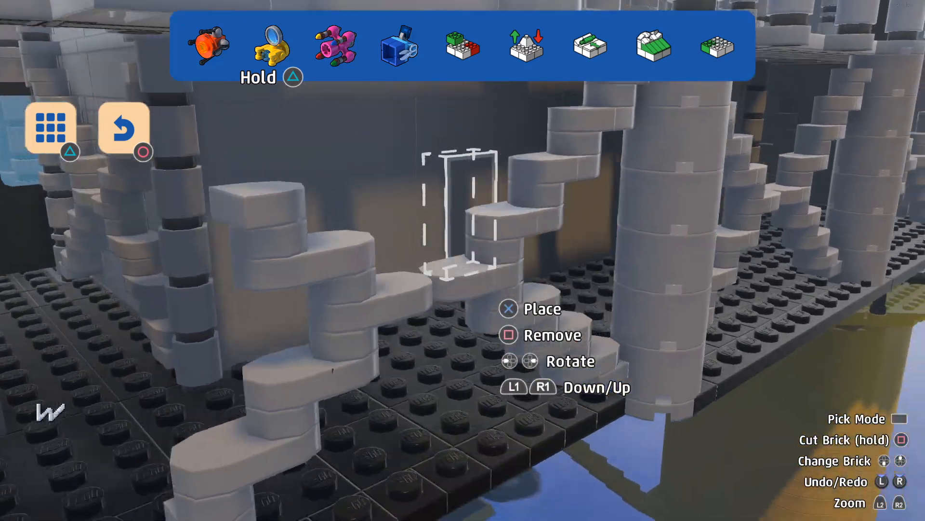
pyautogui.click(50, 128)
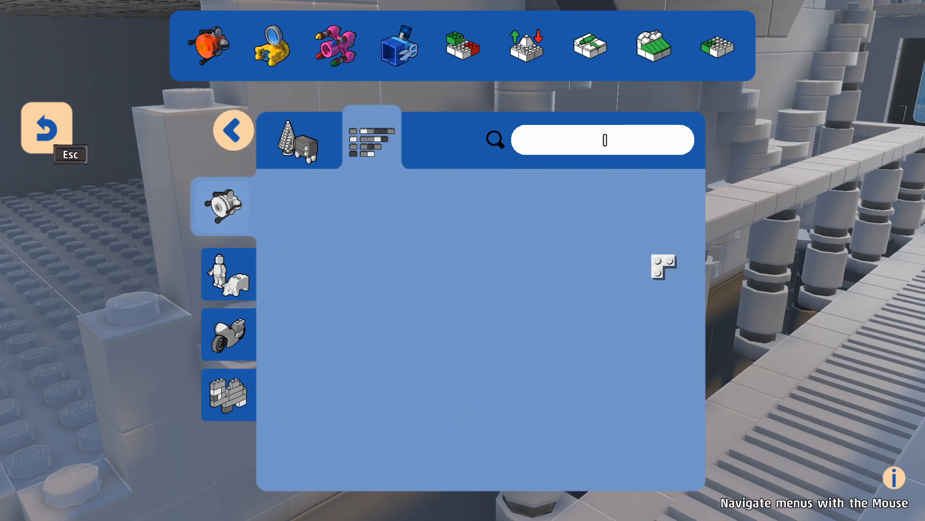
pyautogui.write('acl')
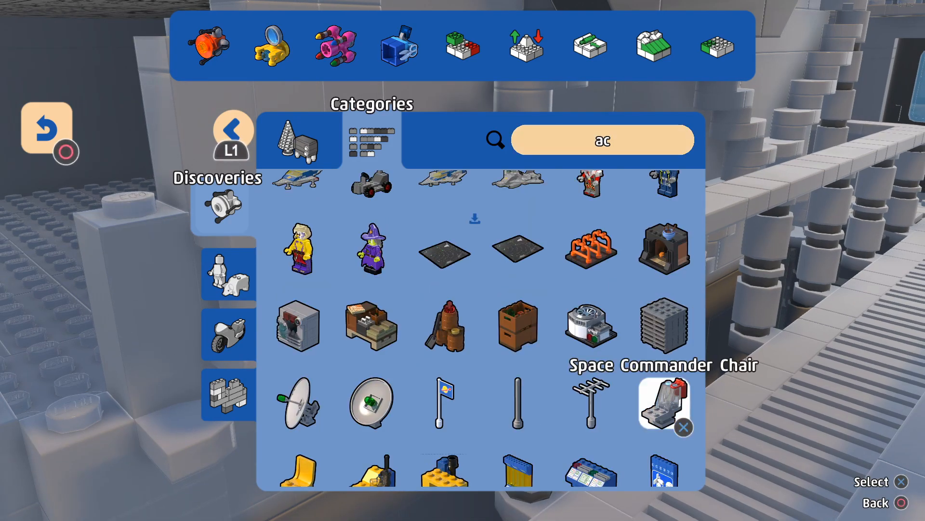
pyautogui.scroll(-3)
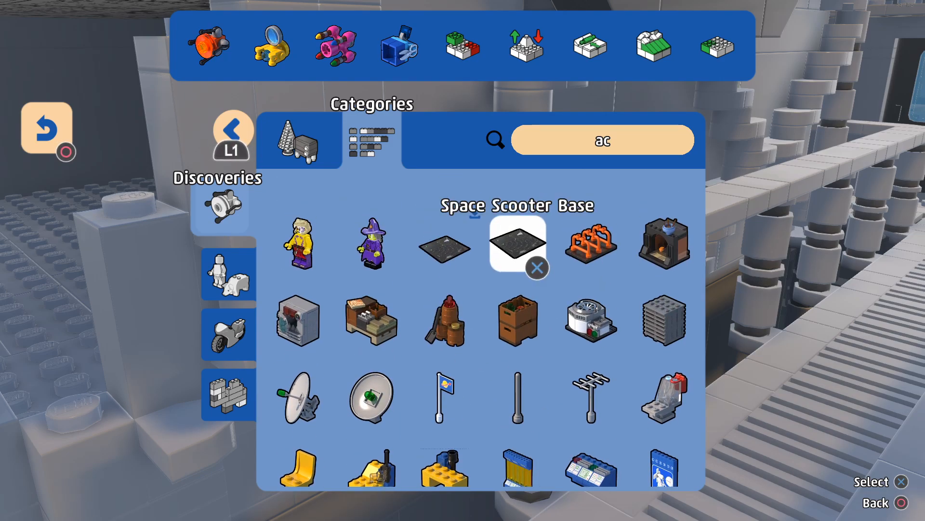
pyautogui.click(372, 138)
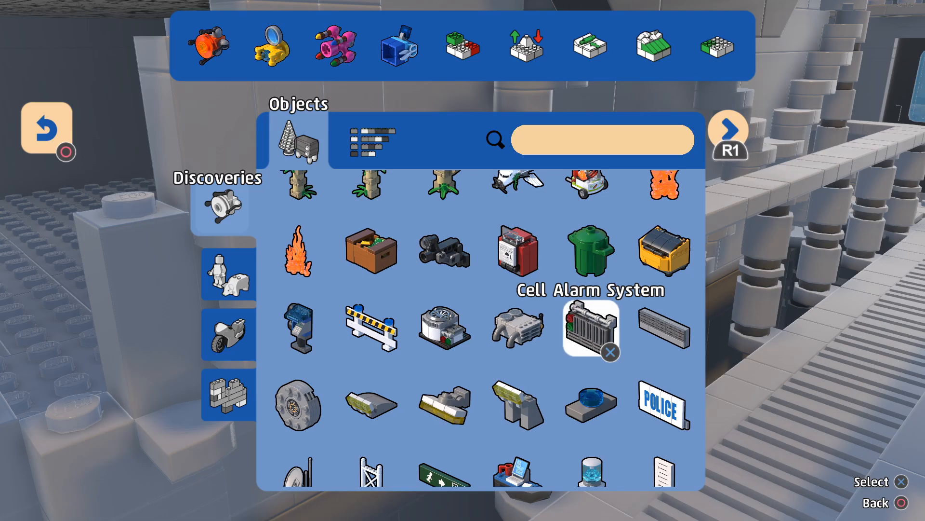
# Choose the Cell Alarm System and place control panels along the corridor wall
pyautogui.click(591, 329)
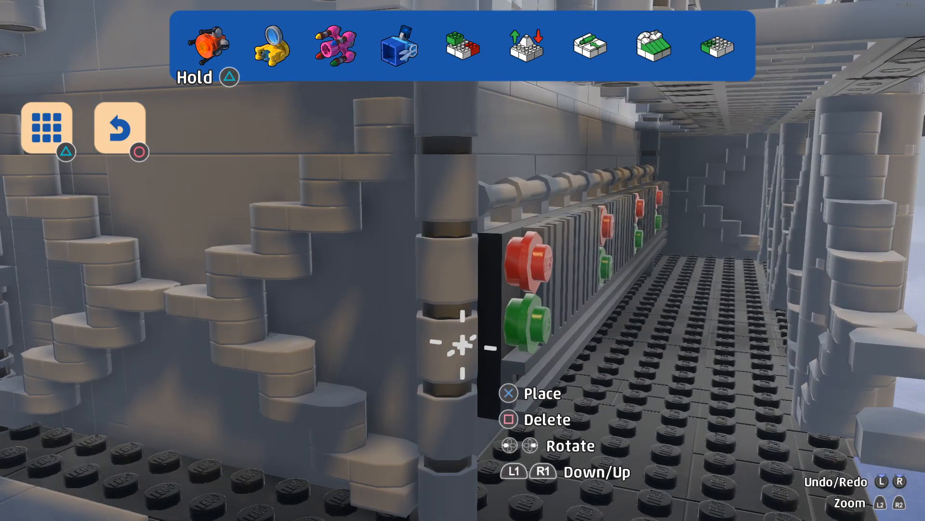
pyautogui.click(47, 128)
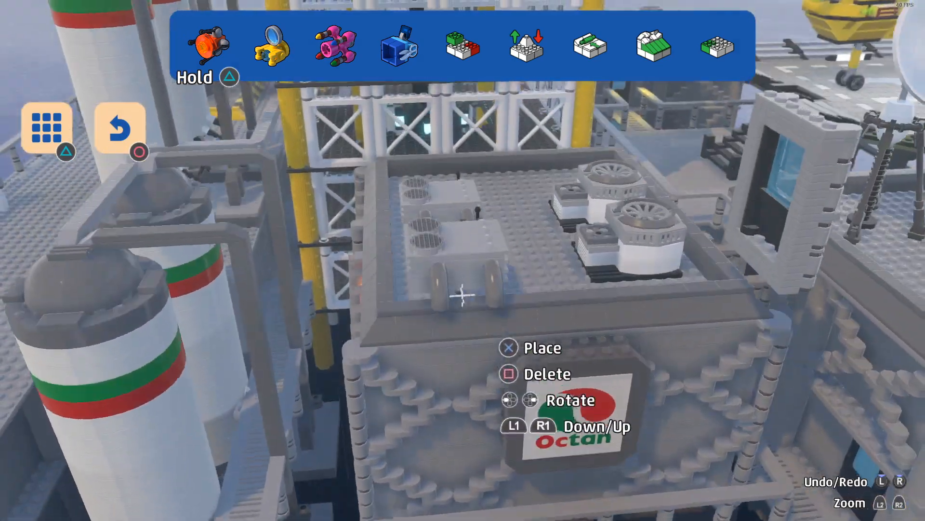
# Choose the Green Door from Fixtures & Fittings and set it into the dark interior wall
pyautogui.click(47, 128)
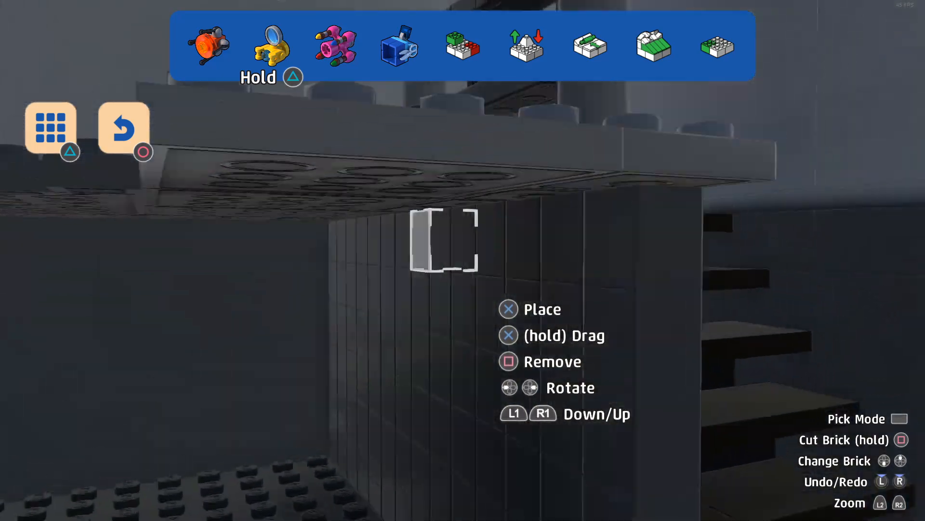
pyautogui.click(270, 47)
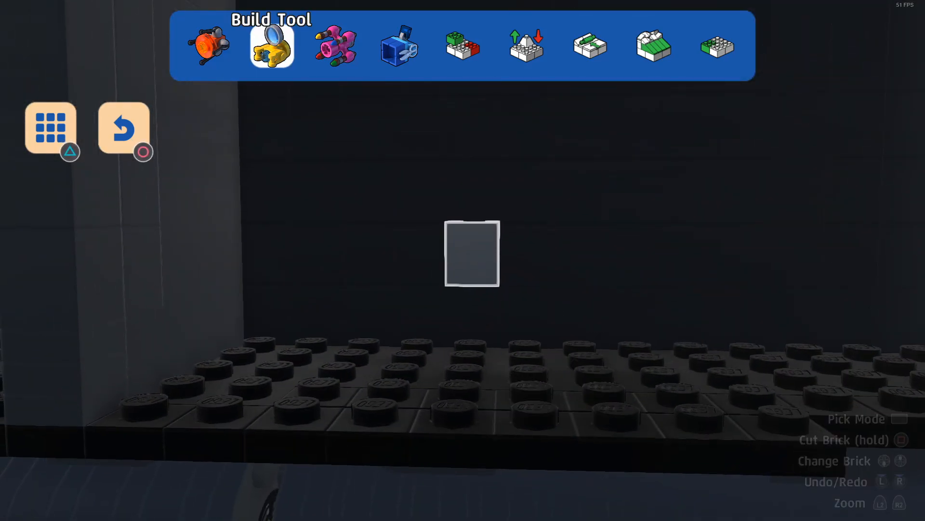
pyautogui.click(50, 128)
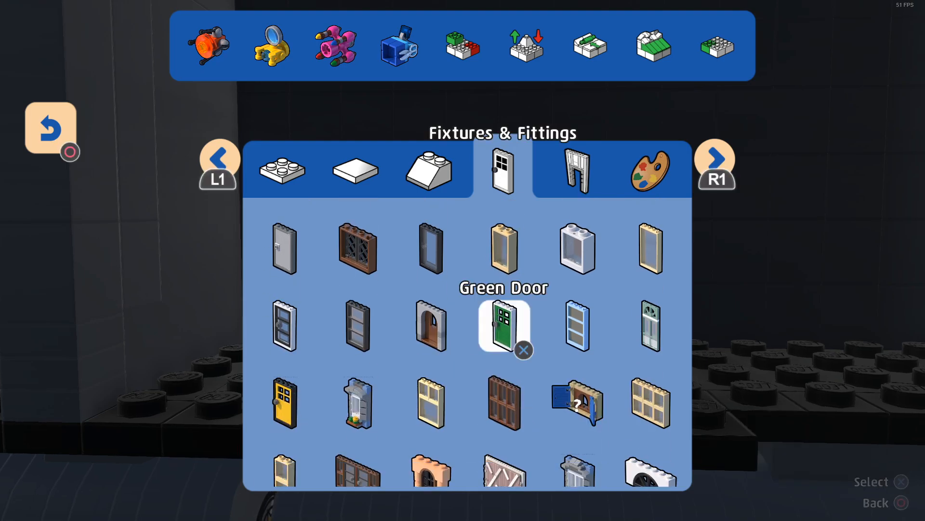
pyautogui.click(504, 327)
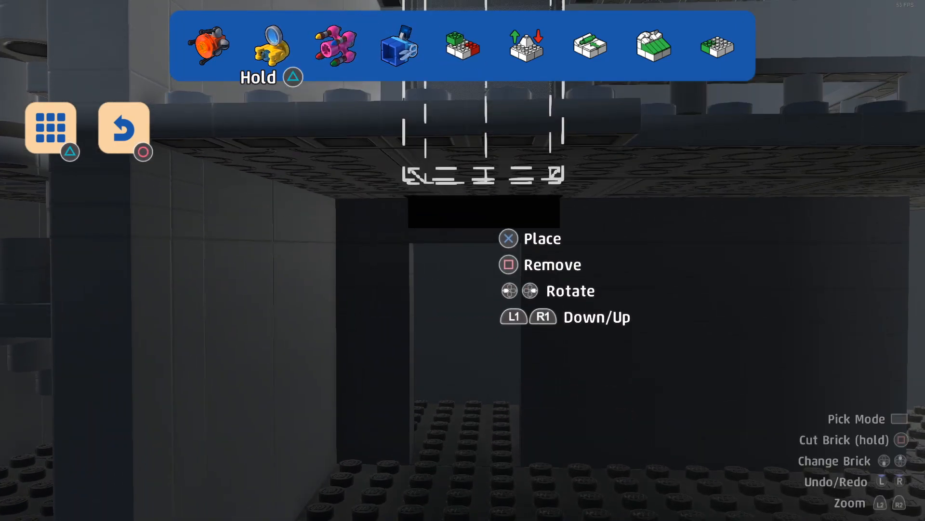
pyautogui.click(399, 46)
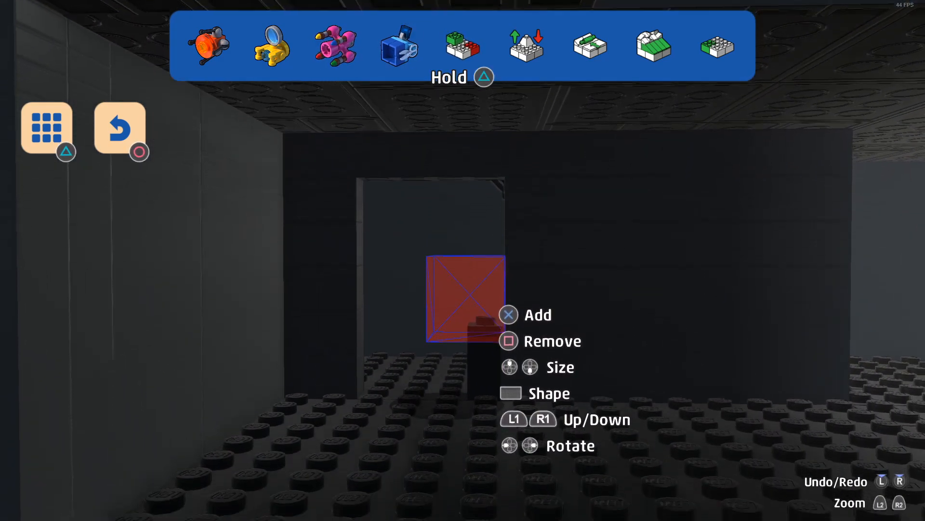
# Clear the blocks behind the doorway to hollow out the closet
pyautogui.click(398, 45)
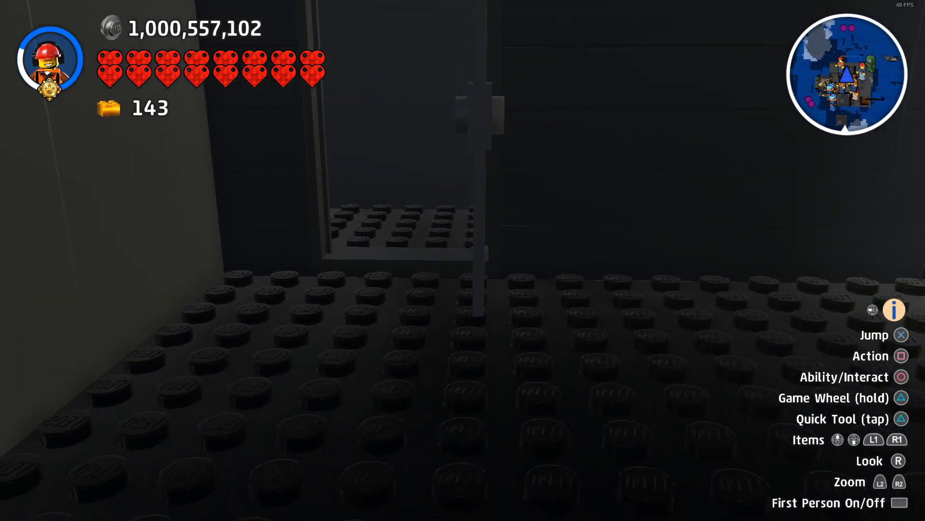
# Search the object catalogue for skeletons and choose the Skeleton Guy figure
pyautogui.press('triangle')
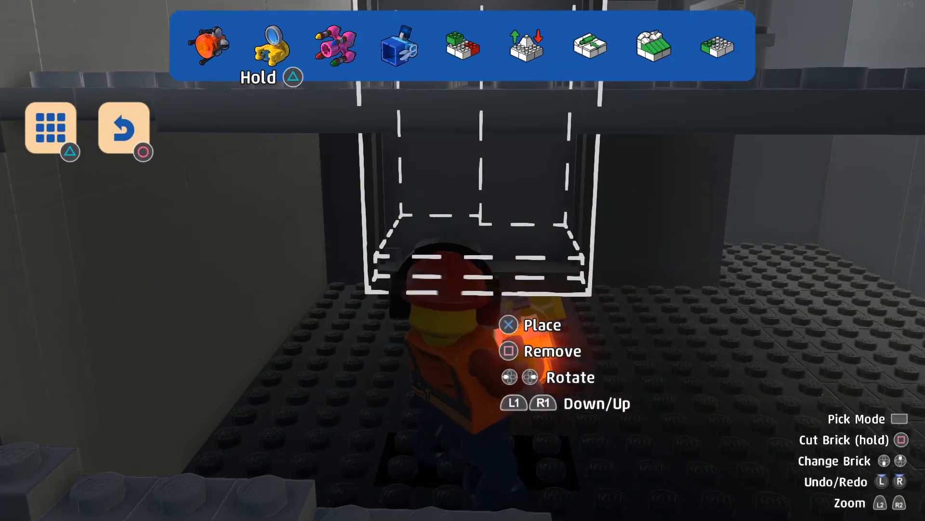
pyautogui.click(50, 129)
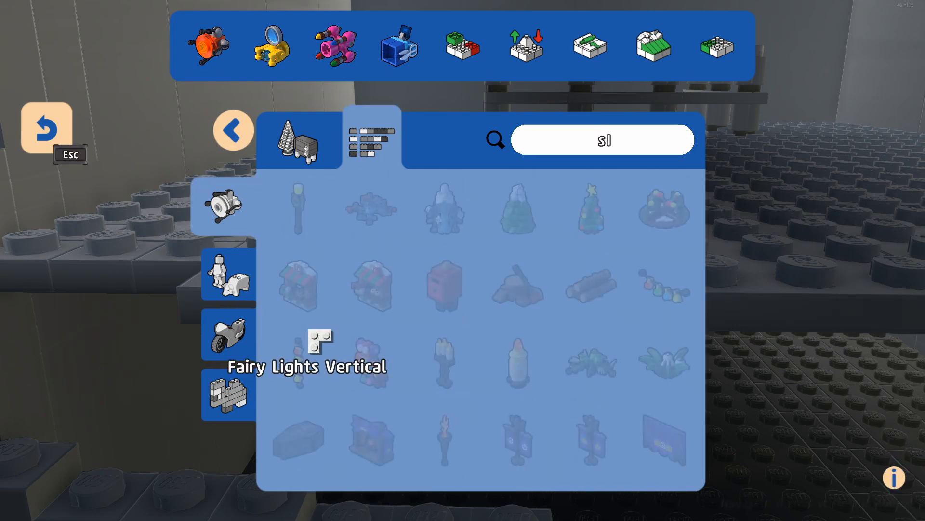
pyautogui.write('kelet')
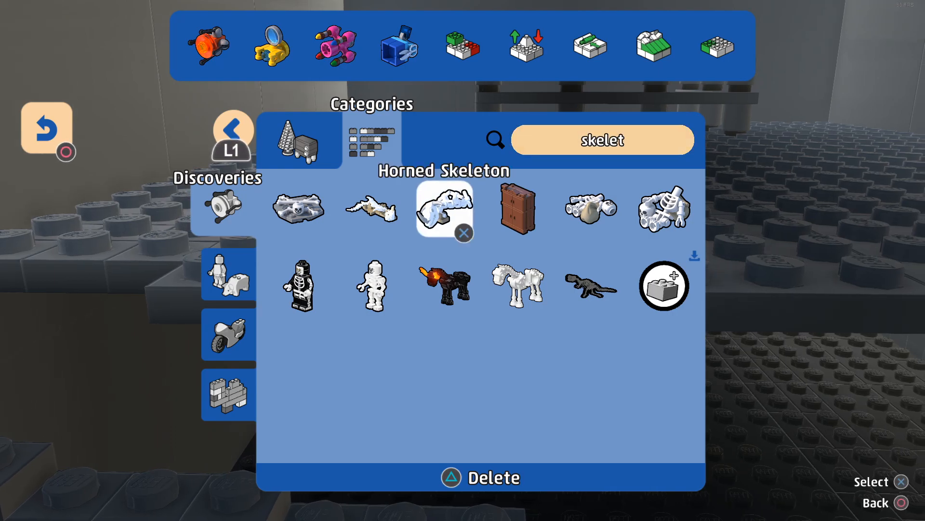
pyautogui.click(297, 285)
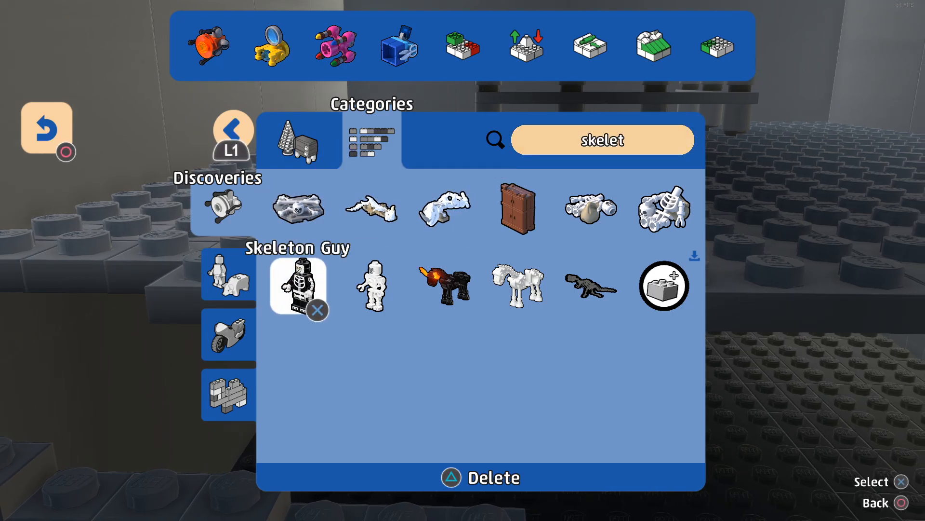
pyautogui.click(590, 286)
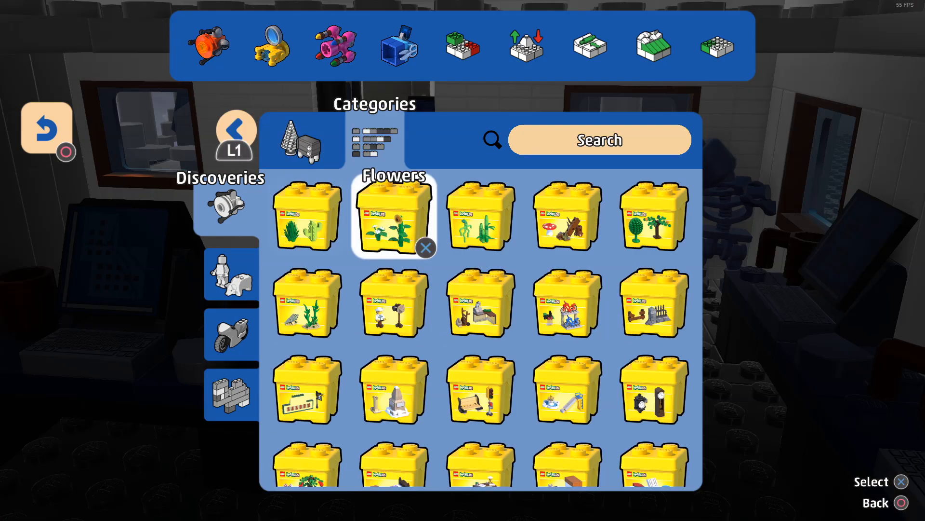
# Place a Space Yellow Chair on the floor of the room
pyautogui.scroll(-3)
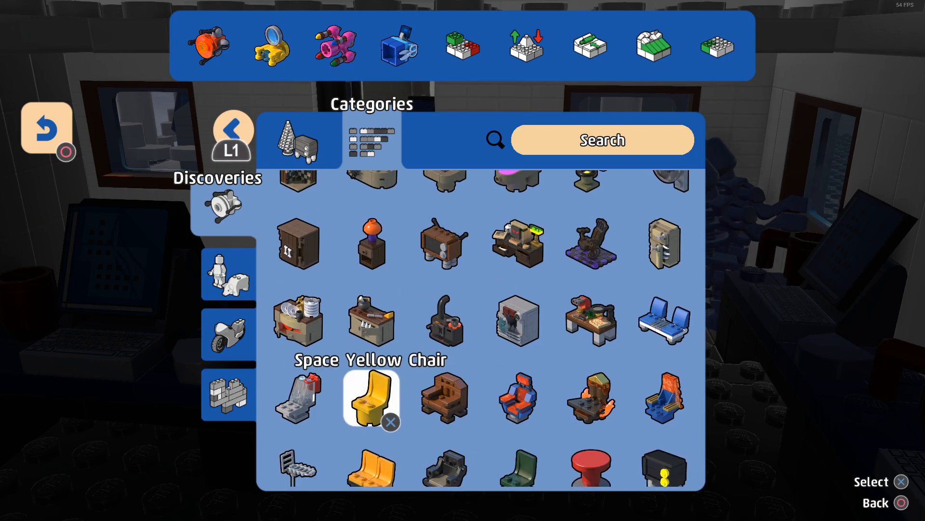
pyautogui.click(371, 398)
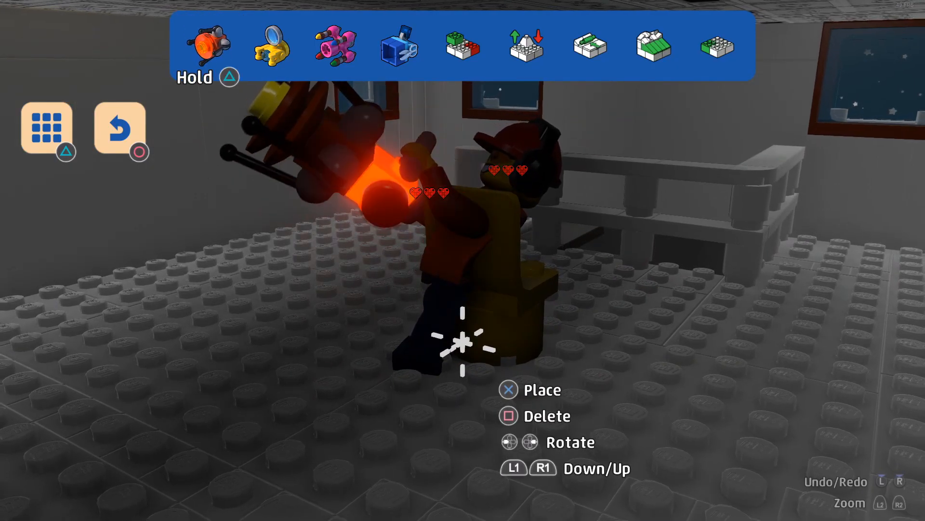
pyautogui.click(47, 128)
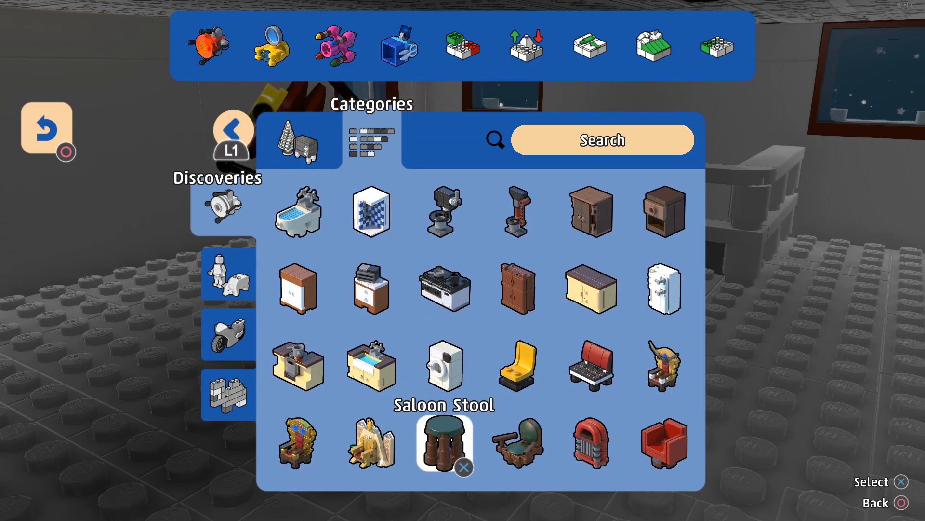
pyautogui.moveTo(444, 366)
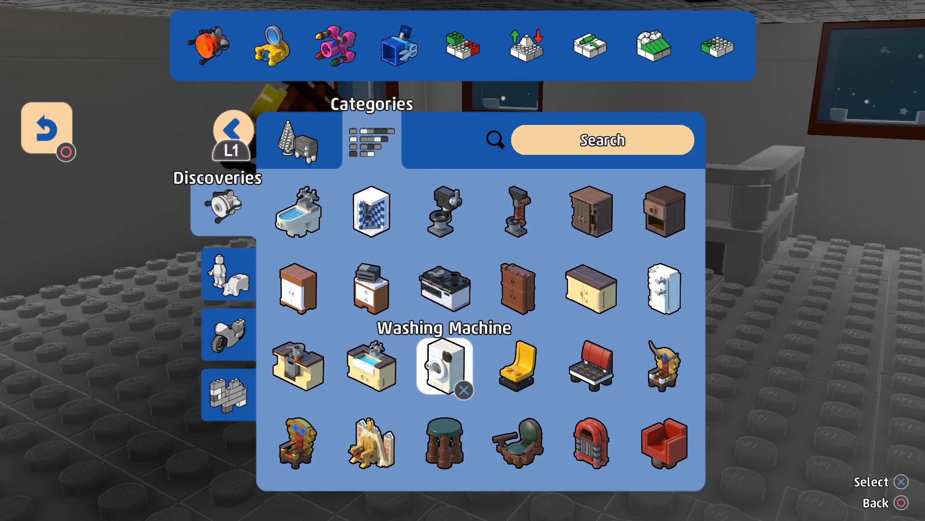
# Stand the Potion Shelves against the wall beside the window as a storage closet
pyautogui.scroll(-3)
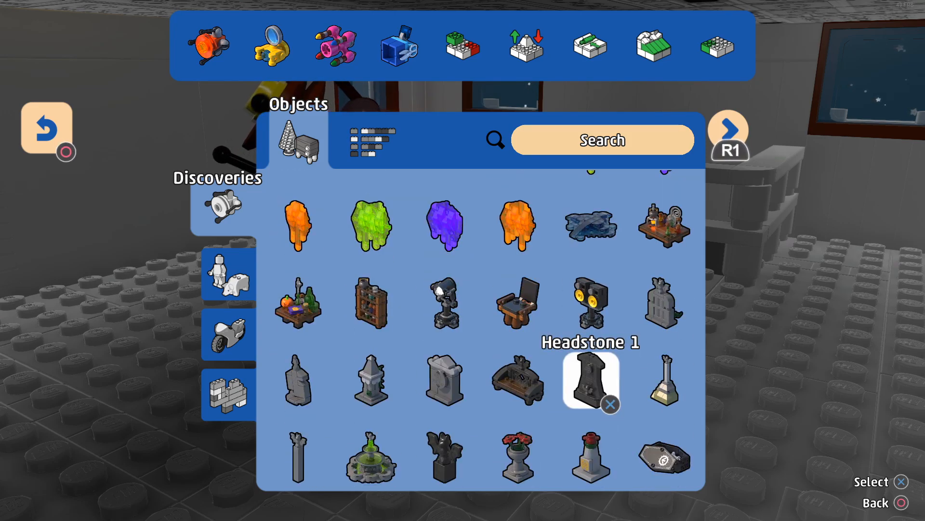
pyautogui.moveTo(371, 304)
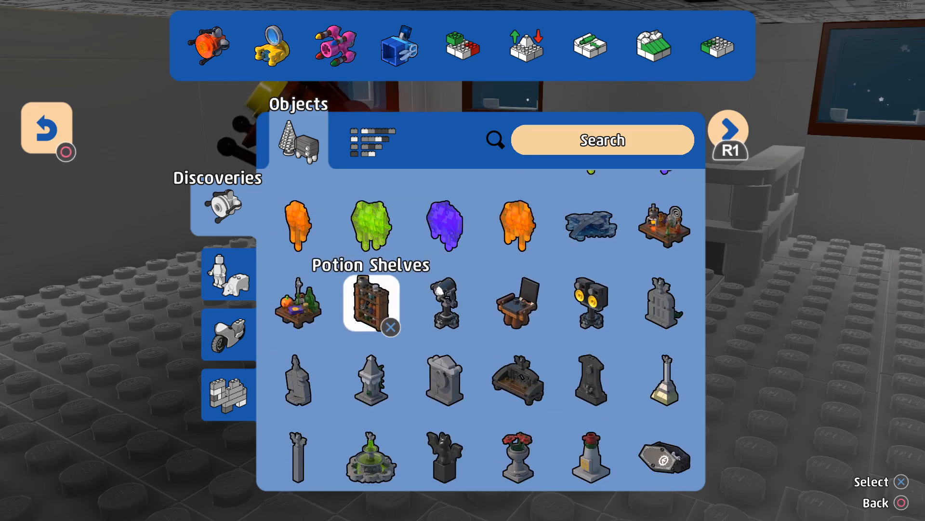
pyautogui.click(370, 304)
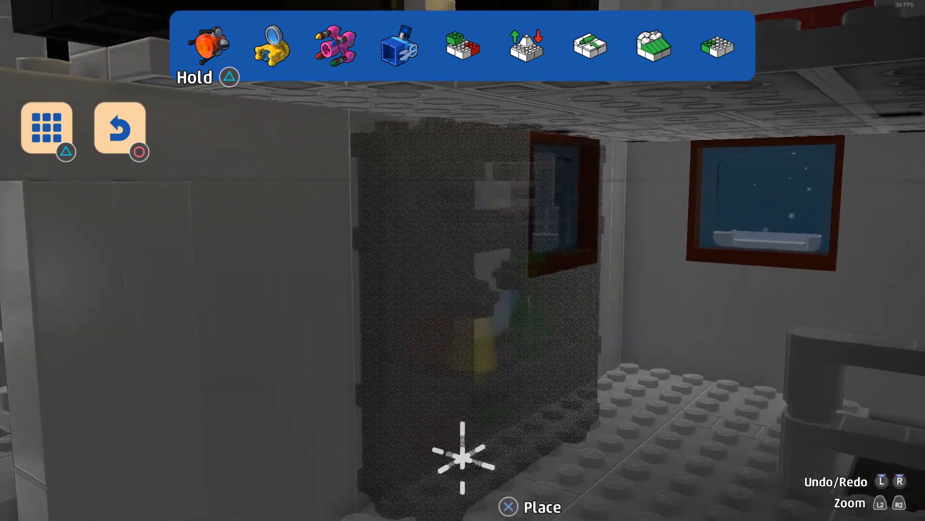
pyautogui.click(46, 128)
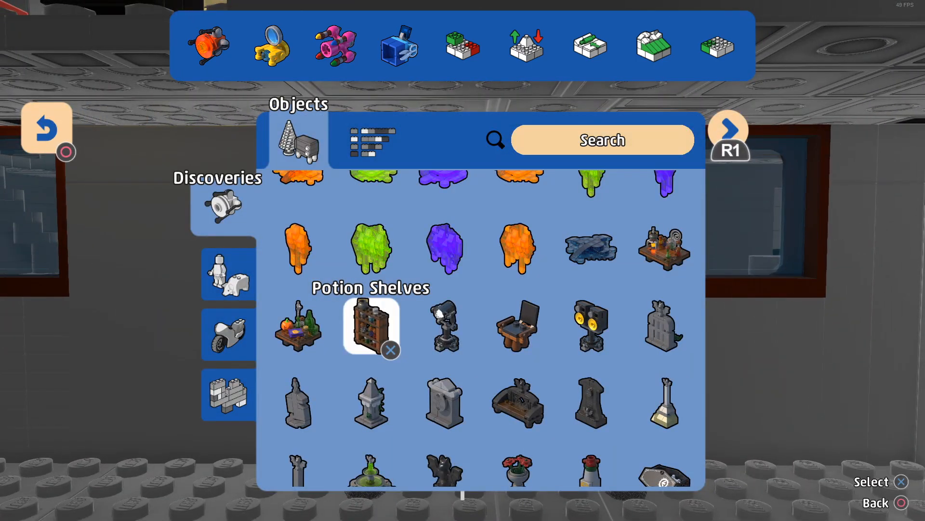
# Place two Explorer Barrel Stacks side by side, then pick the Explorer Crate
pyautogui.scroll(-3)
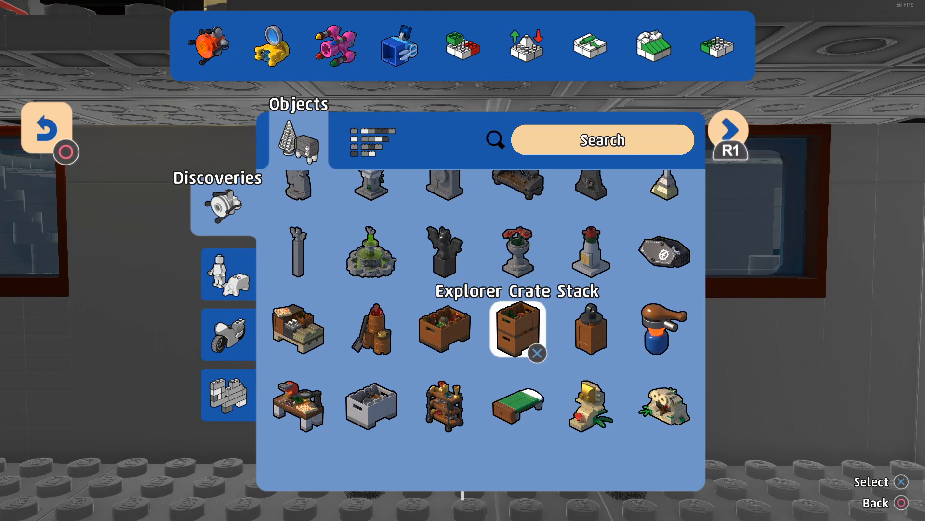
pyautogui.click(517, 330)
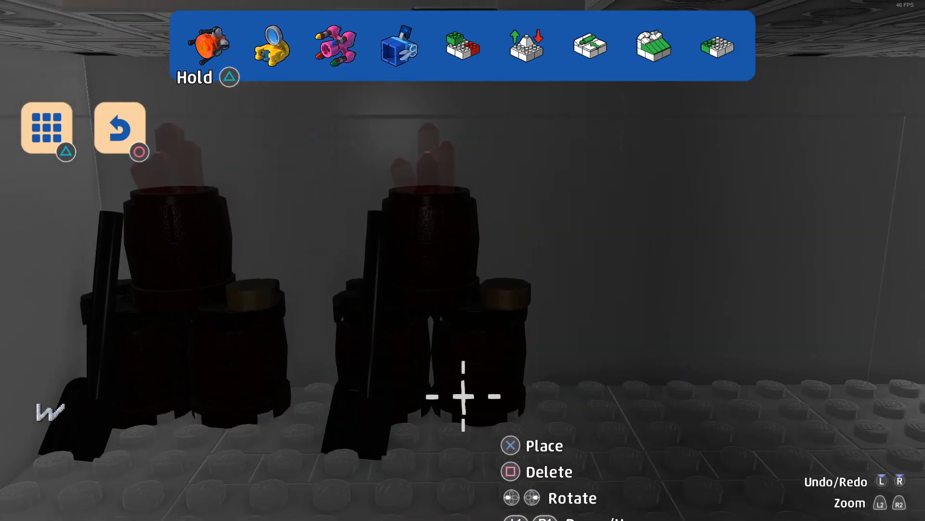
pyautogui.click(46, 128)
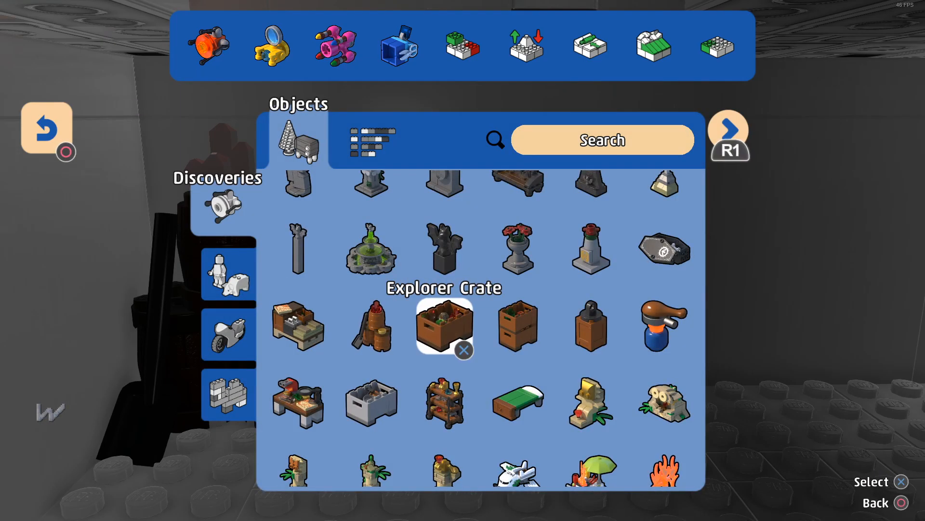
pyautogui.click(443, 326)
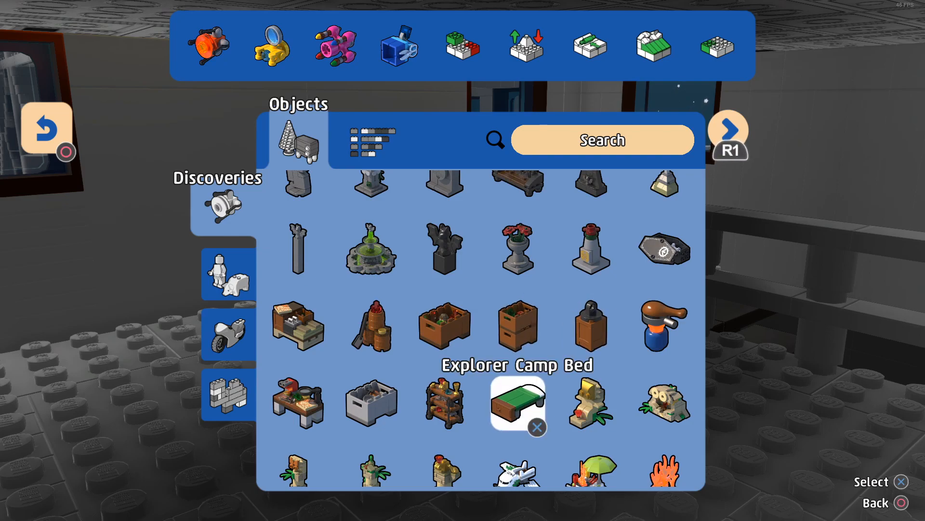
# Add crates, an Explorer Camp Bed and another Explorer Barrel Stack to the storage room
pyautogui.click(517, 404)
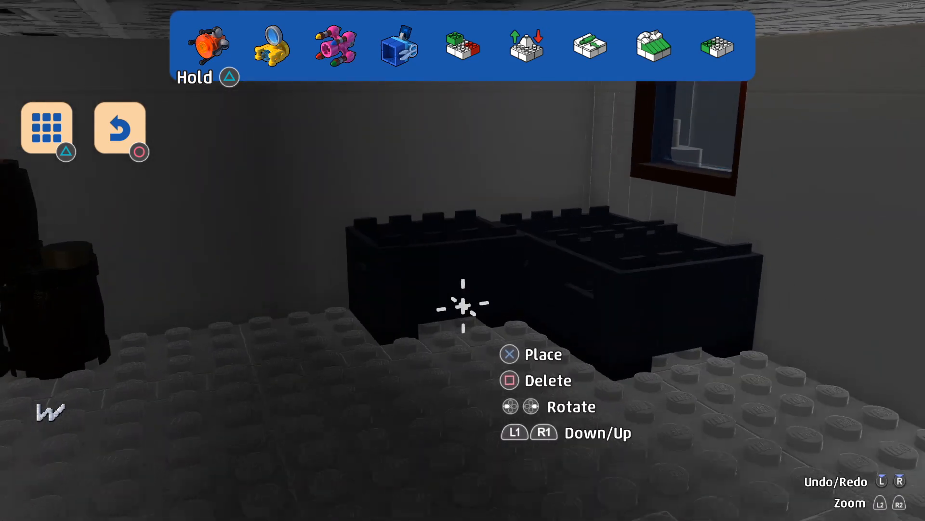
pyautogui.click(46, 129)
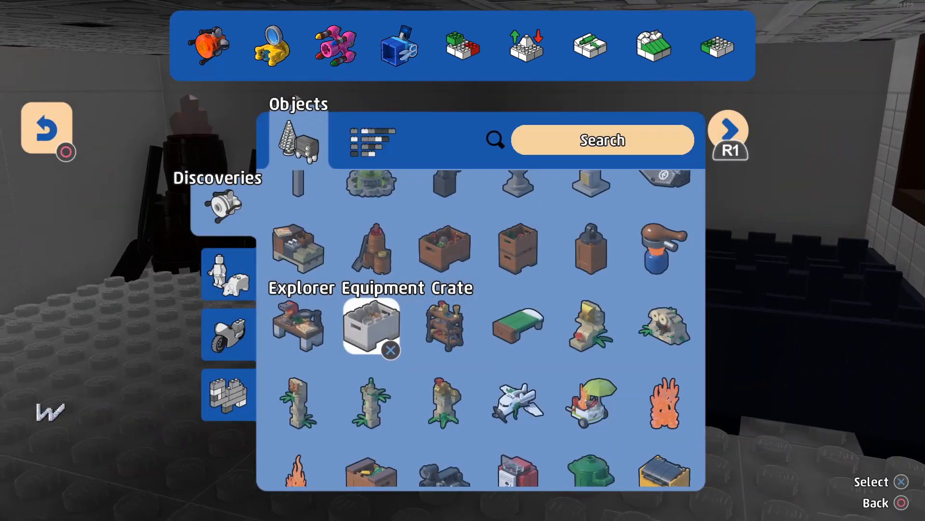
pyautogui.click(518, 327)
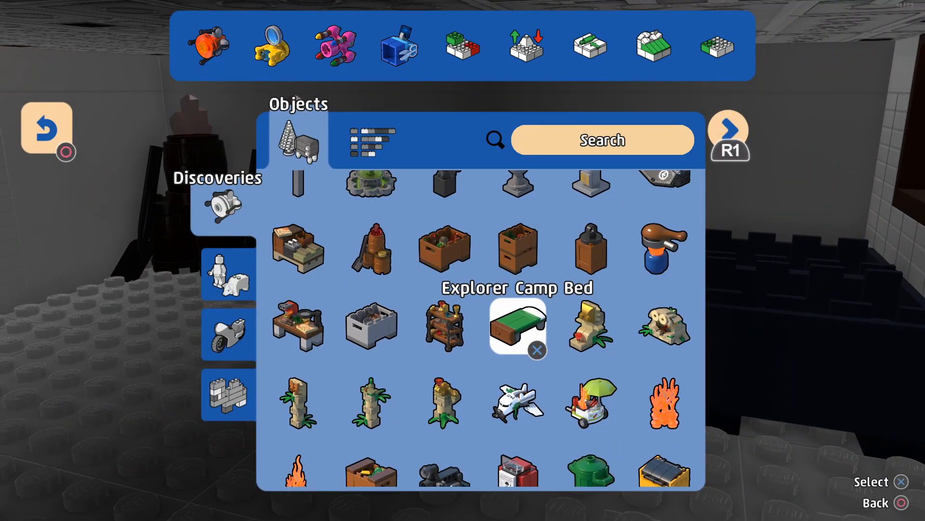
pyautogui.click(516, 327)
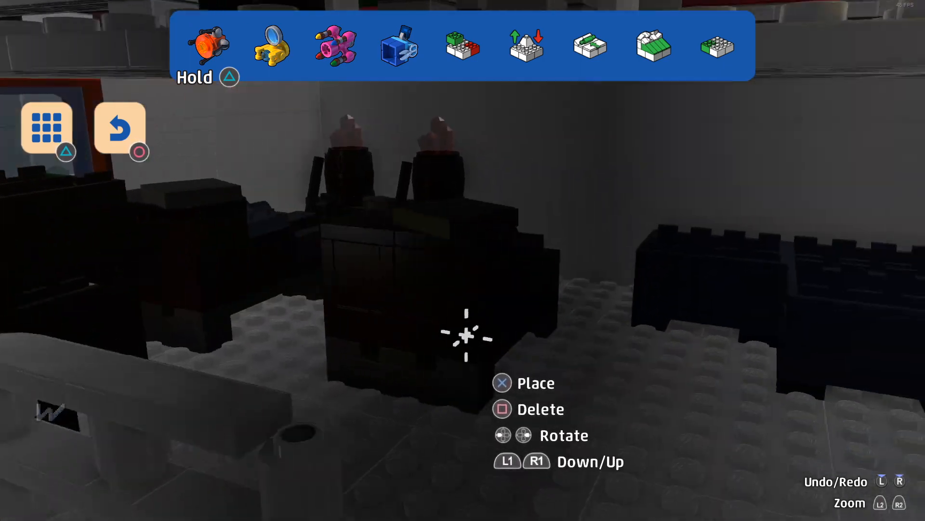
pyautogui.click(45, 127)
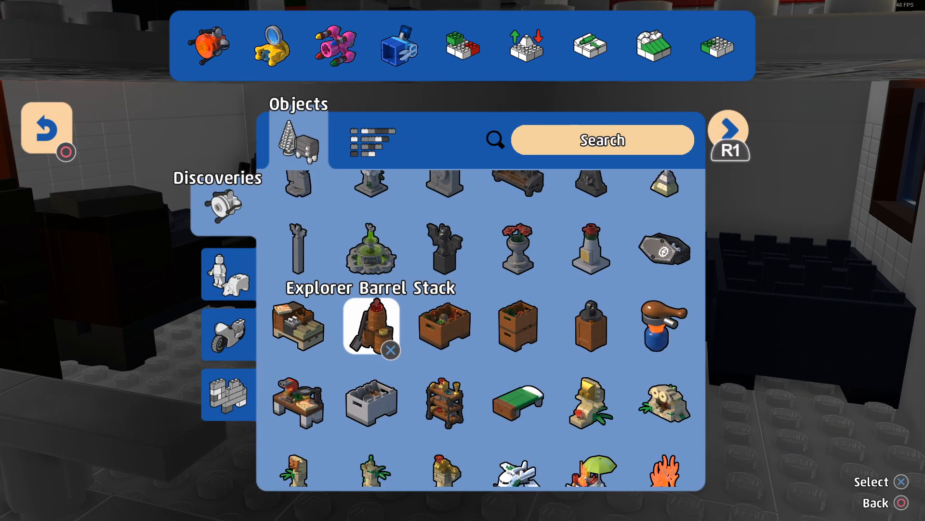
pyautogui.click(370, 327)
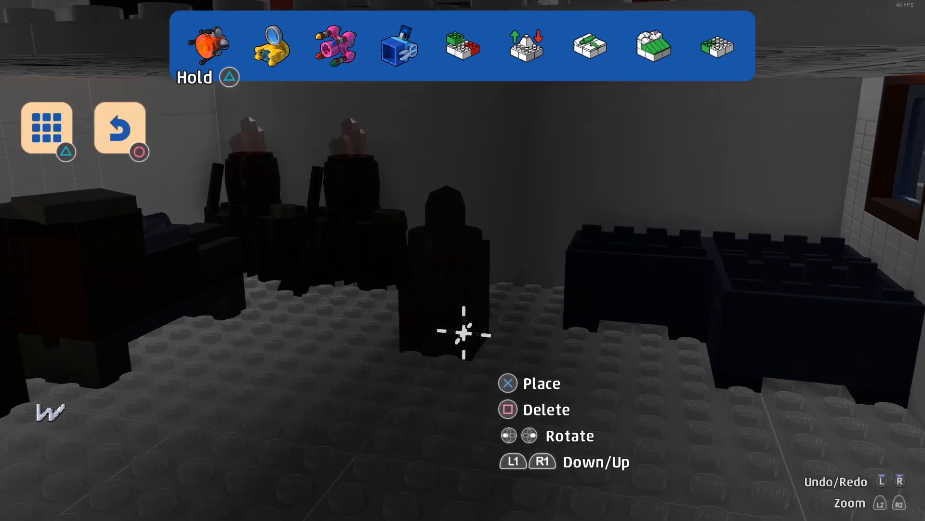